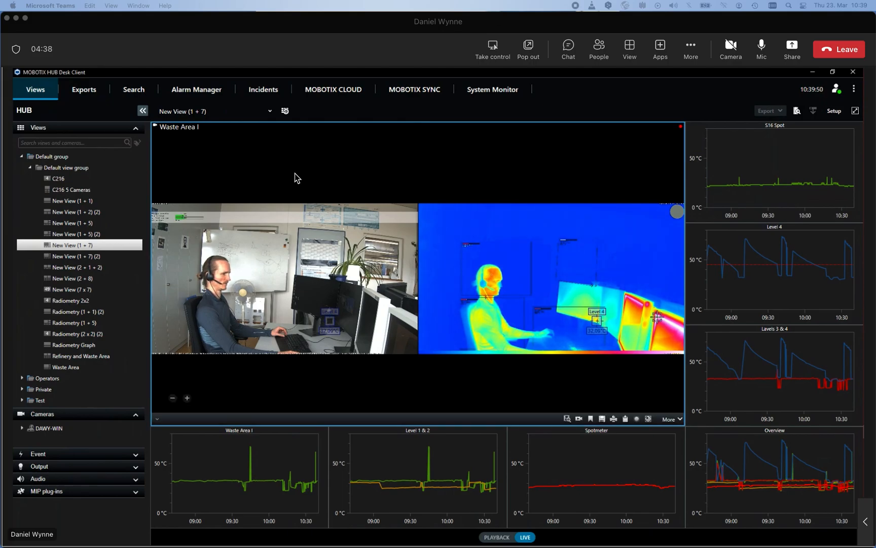
mouse_move(264, 484)
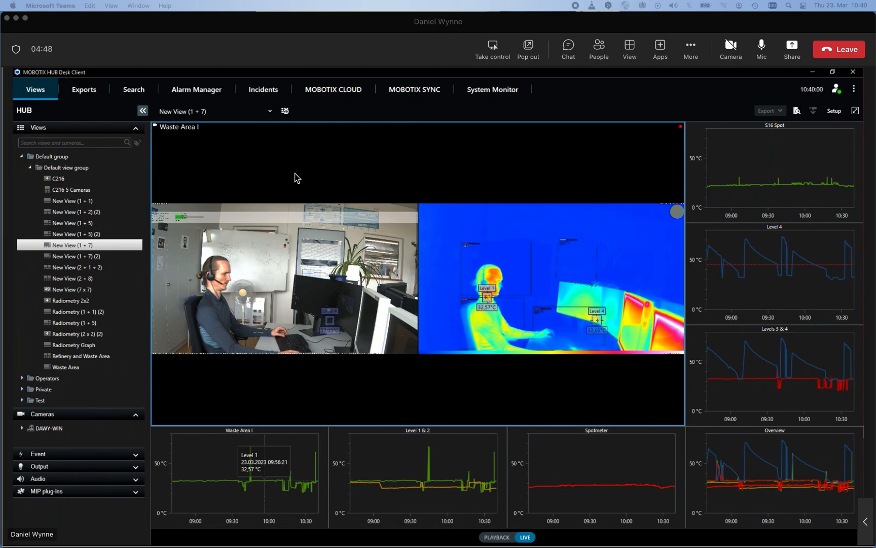
mouse_move(266, 483)
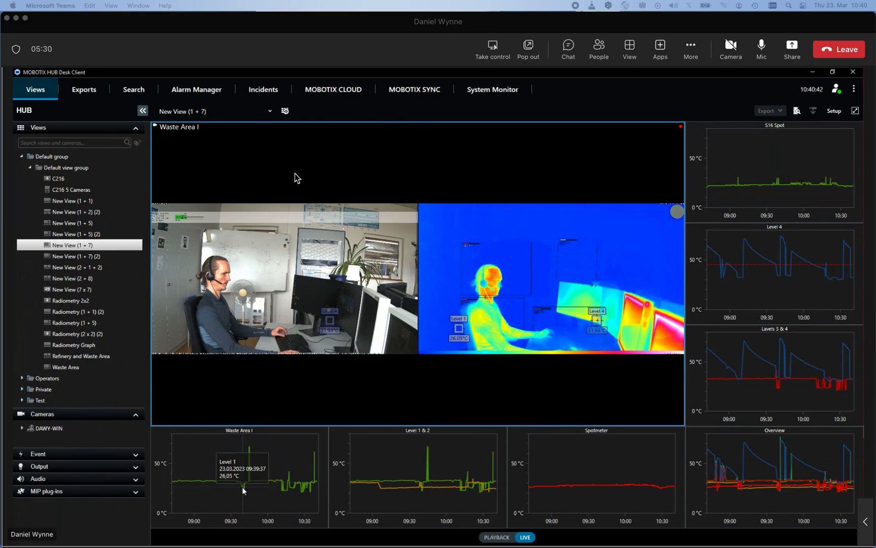
mouse_move(222, 484)
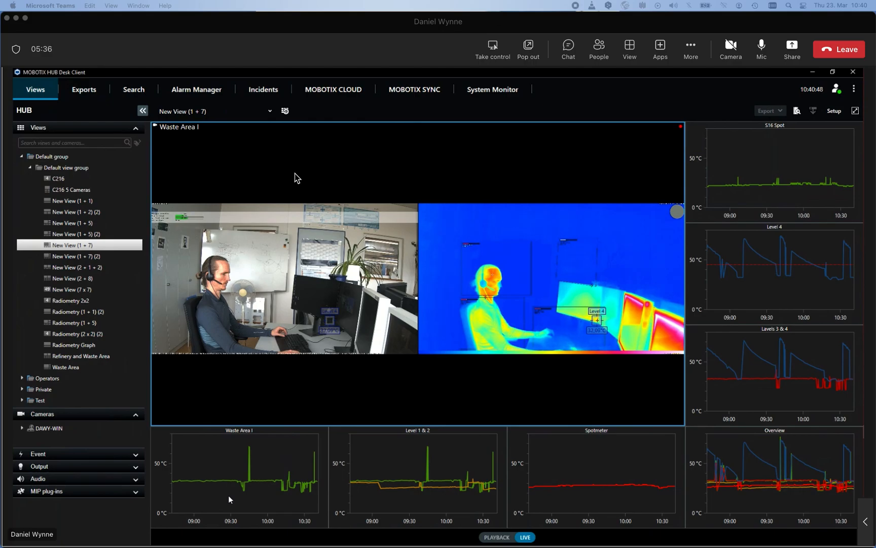
mouse_move(801, 271)
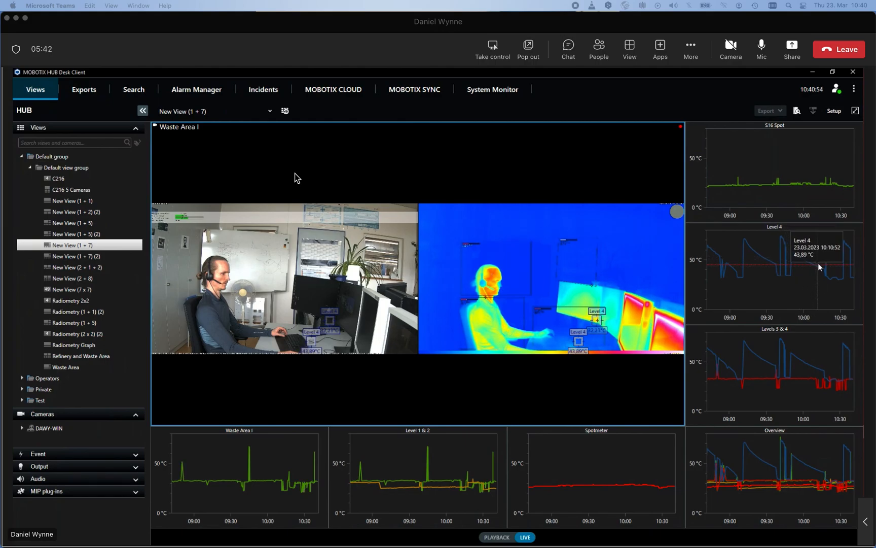
mouse_move(809, 278)
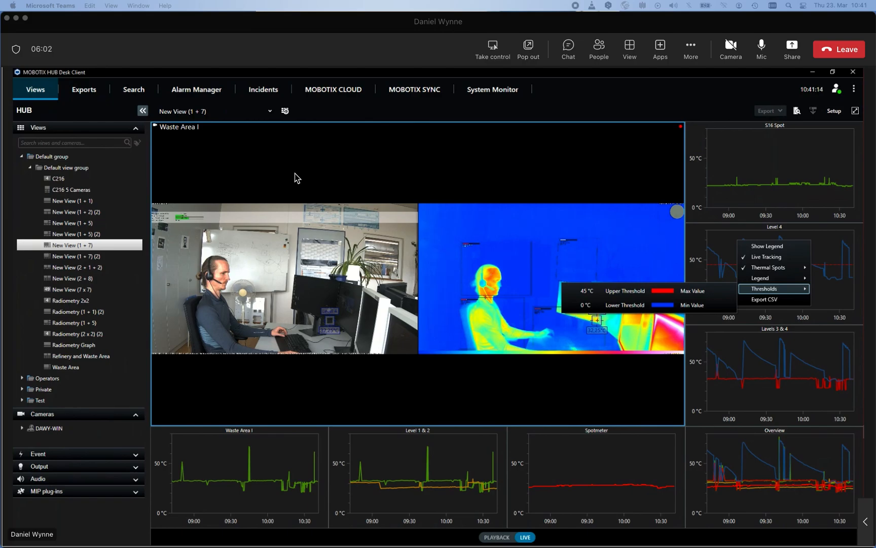
mouse_move(790, 293)
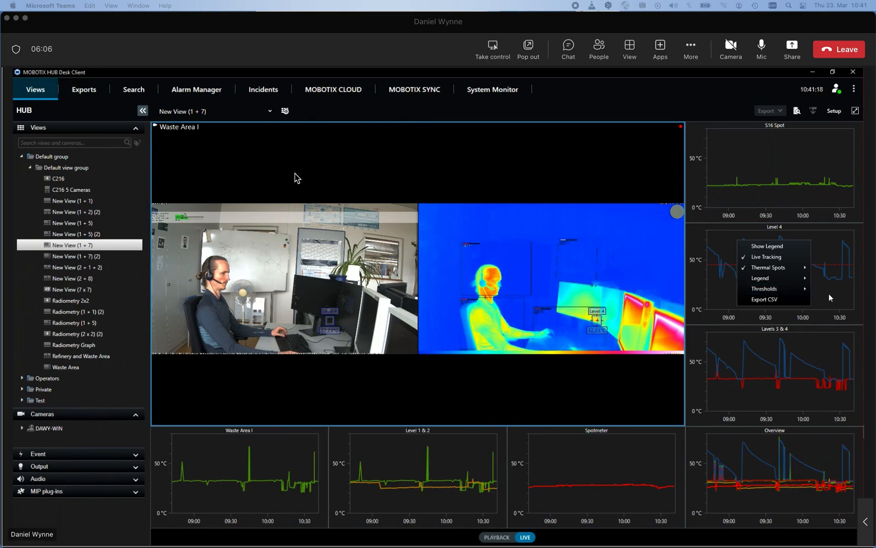
Dismiss the graph options menu after checking the 45 °C / 0 °C thresholds.
click(805, 298)
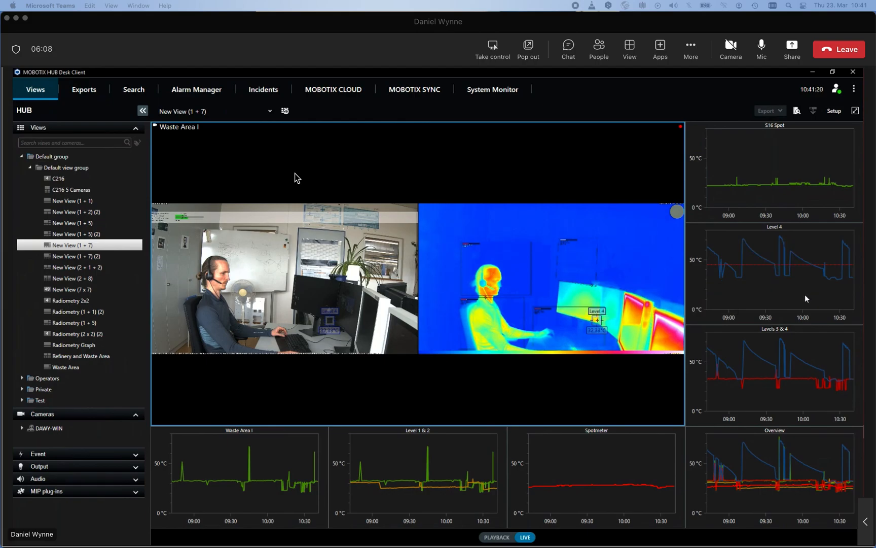
mouse_move(792, 302)
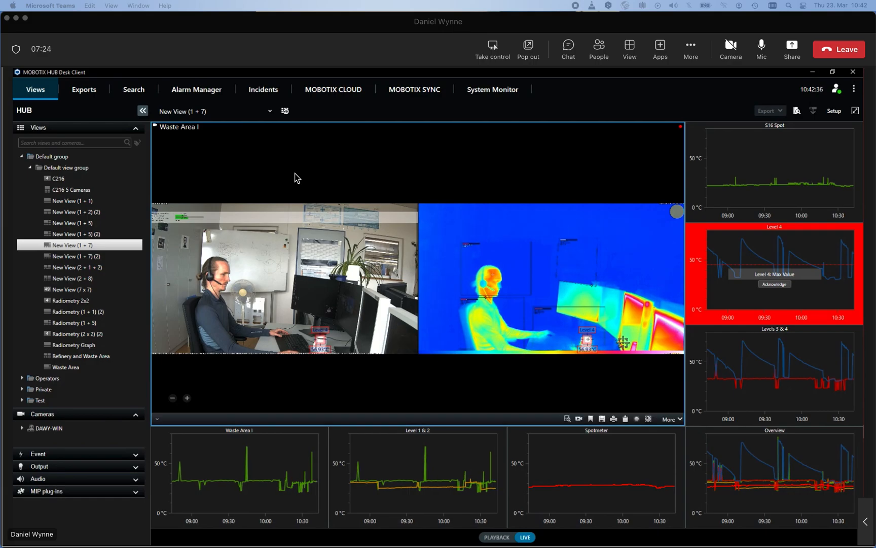
mouse_move(773, 308)
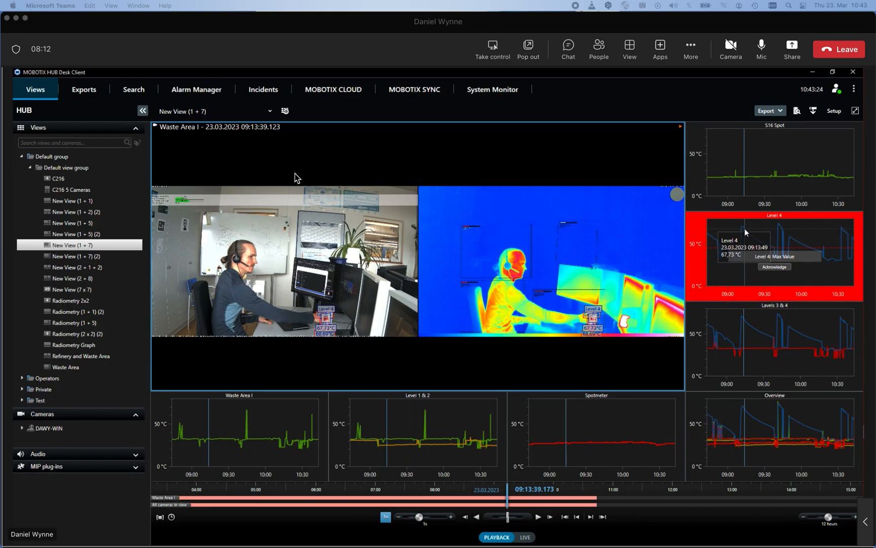
mouse_move(780, 229)
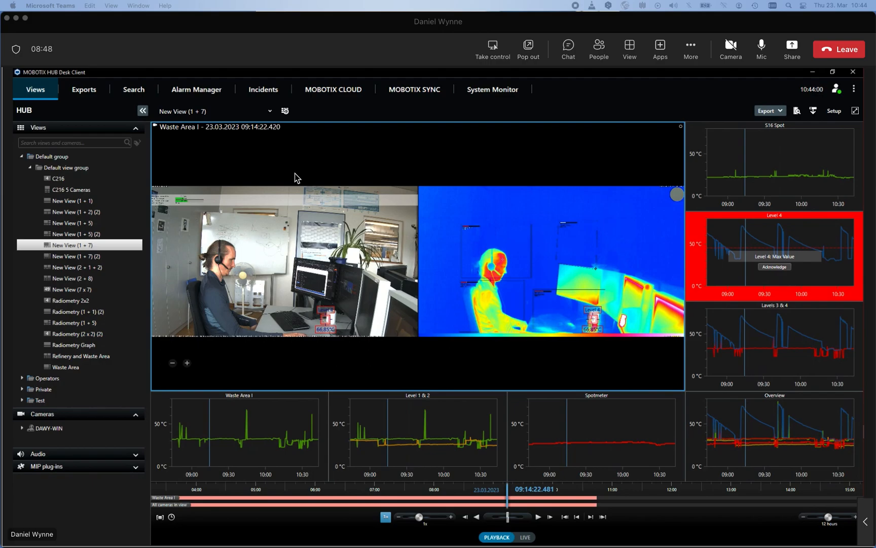
mouse_move(664, 365)
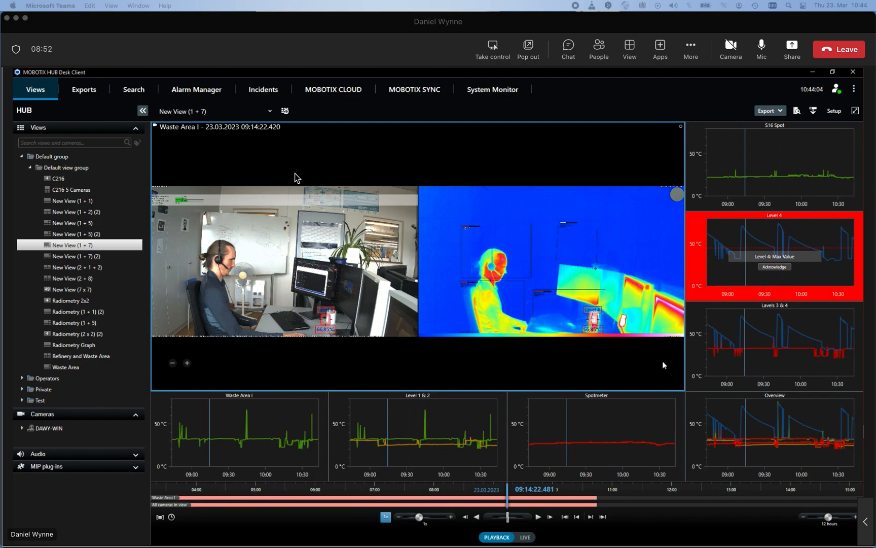
mouse_move(777, 241)
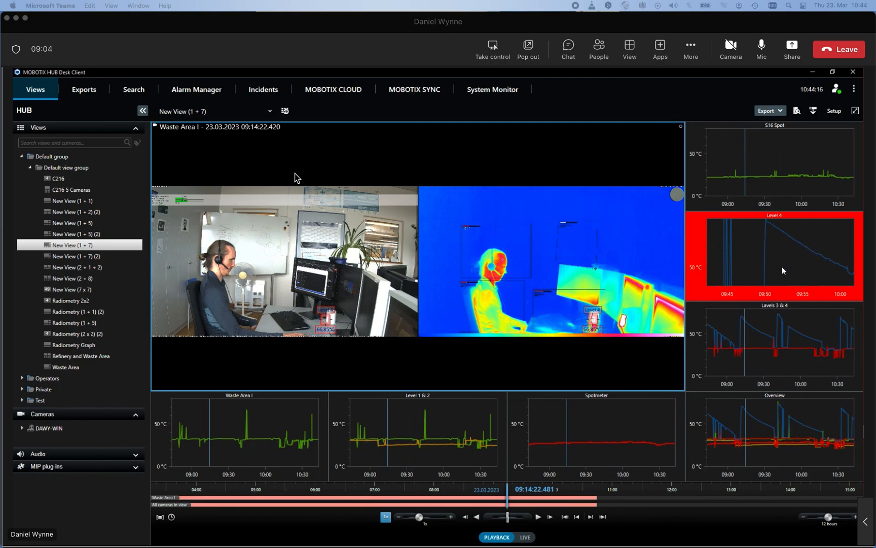
mouse_move(801, 267)
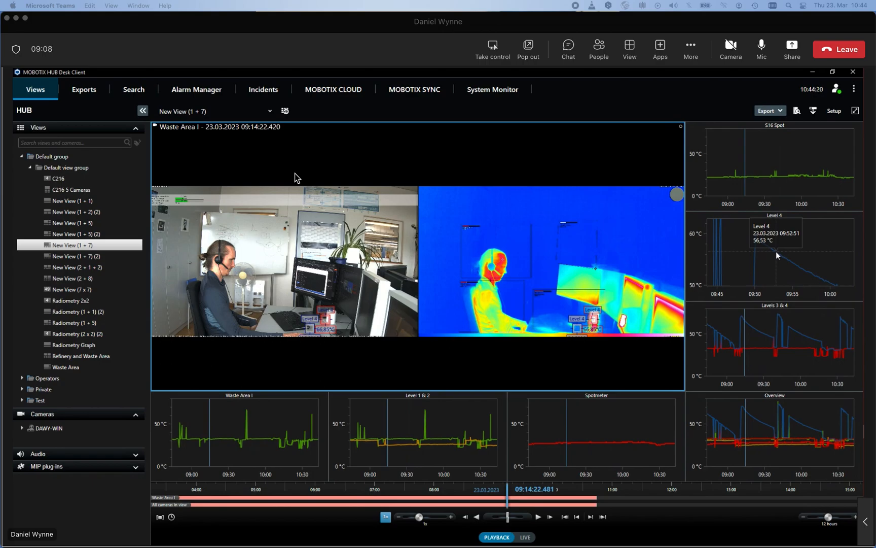
Export the Level 4 graph's radiometry data as CSV to the desktop and open the exported file.
right_click(774, 255)
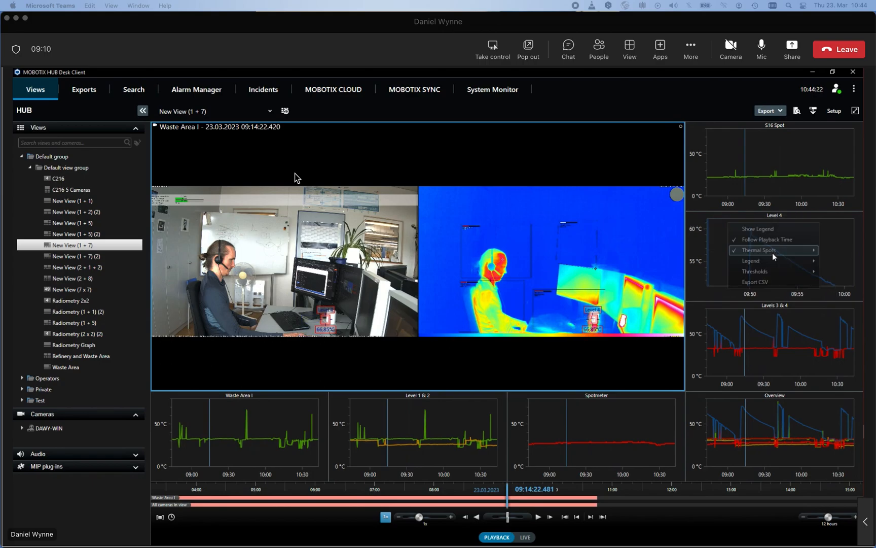
click(755, 282)
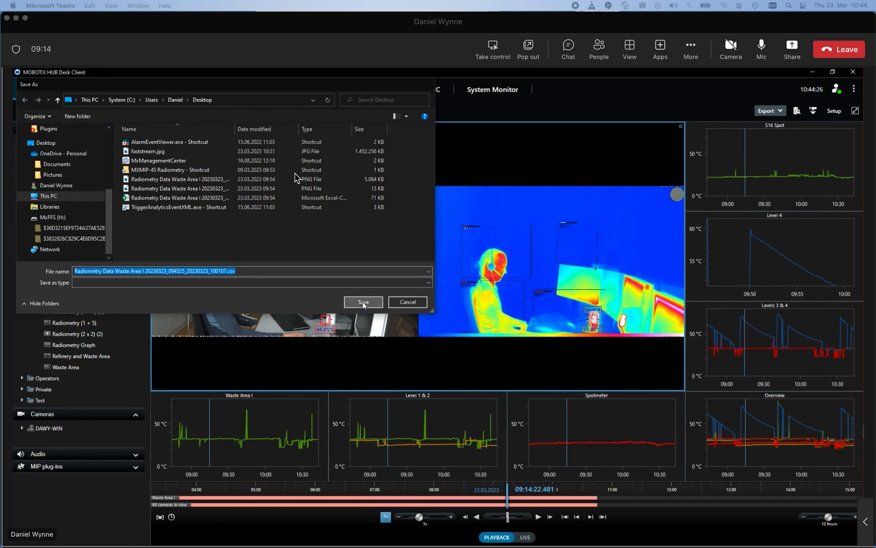
click(362, 302)
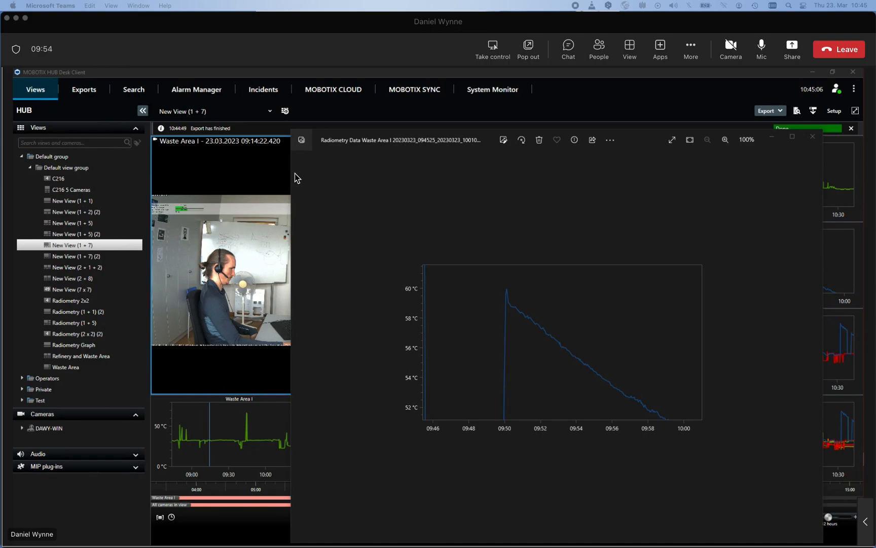
click(706, 139)
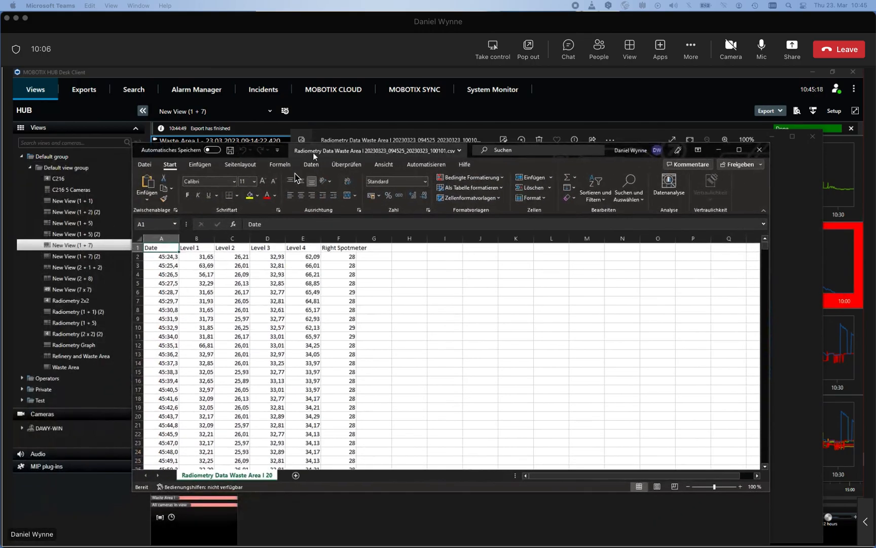
Browse Excel's chart insert options for the exported readings, view the snapshot, and return to the Desk Client graphs.
click(199, 165)
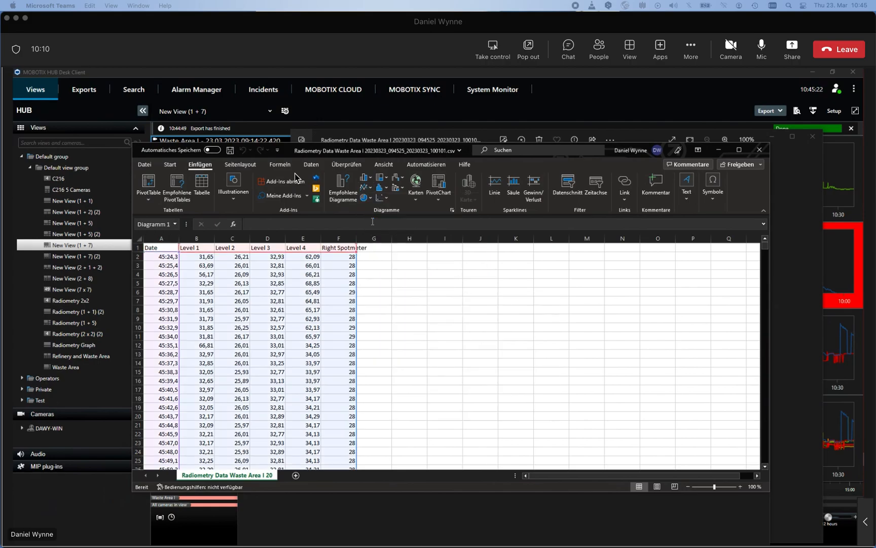
click(363, 184)
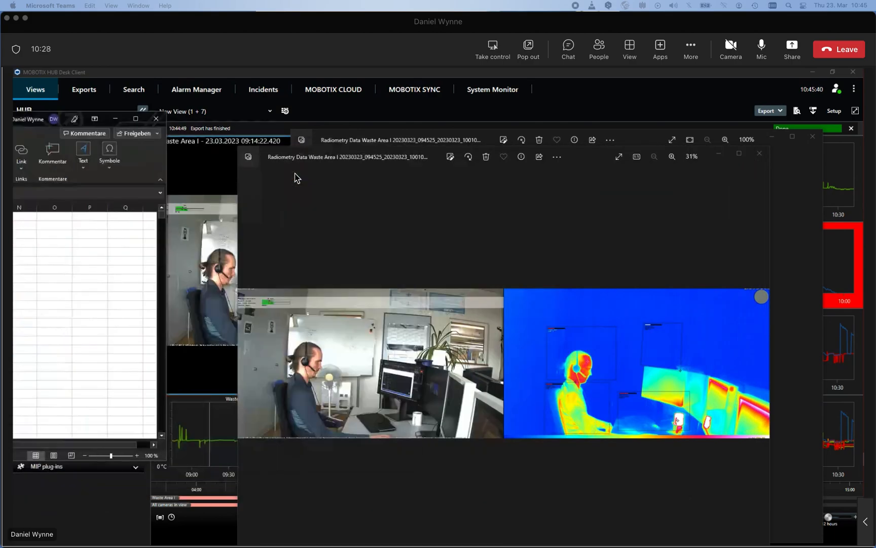
click(156, 117)
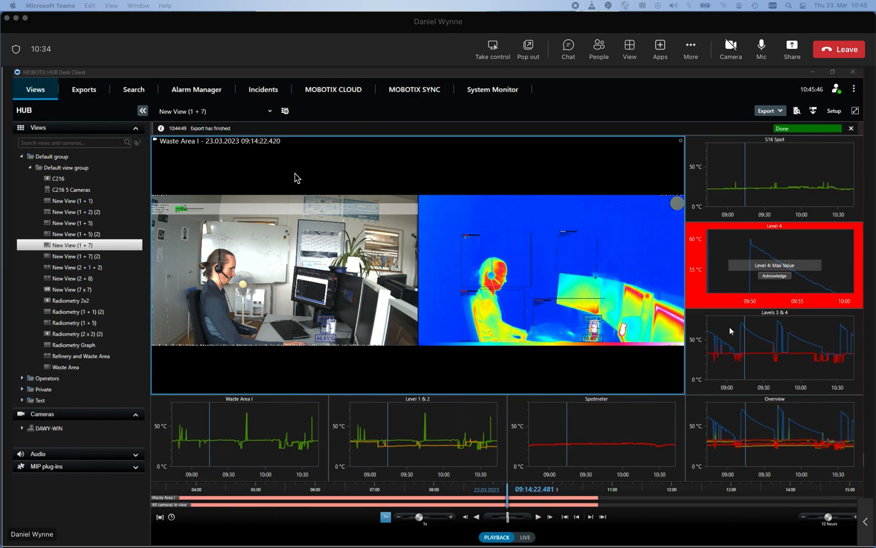
mouse_move(735, 313)
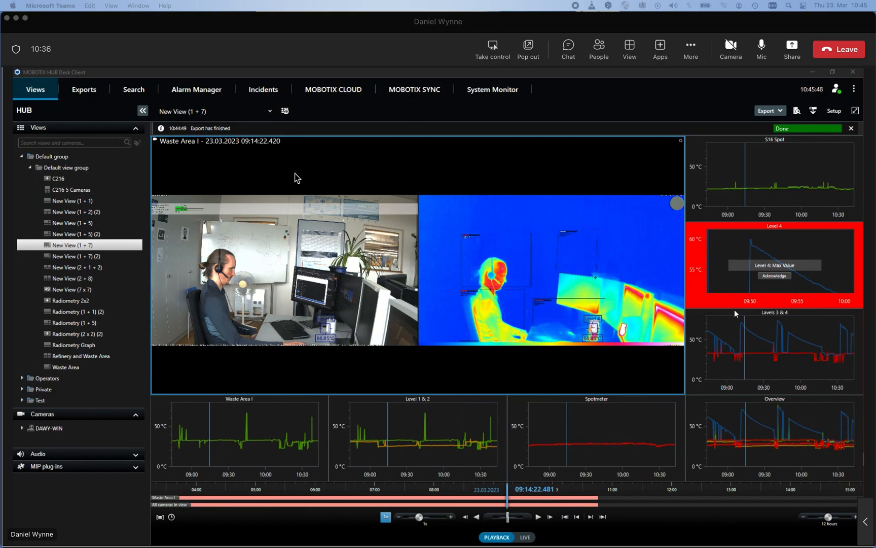
click(851, 128)
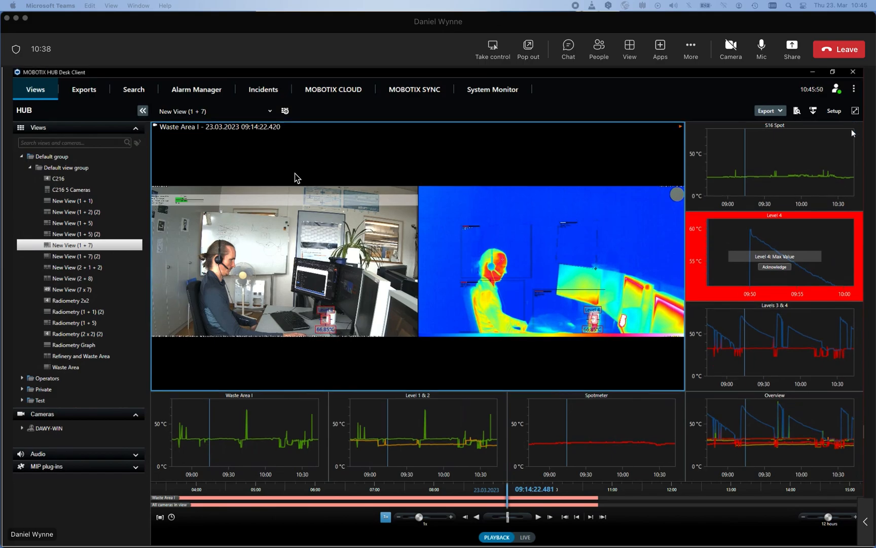
mouse_move(730, 279)
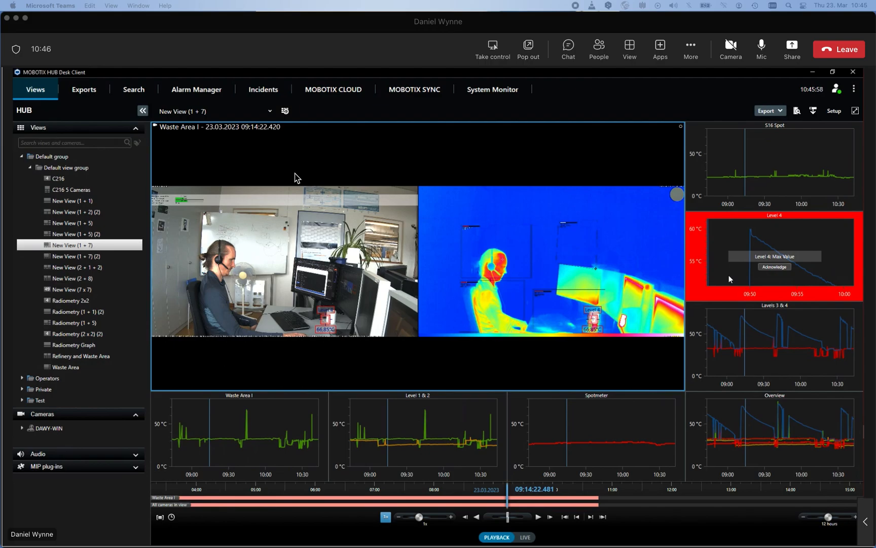
click(834, 110)
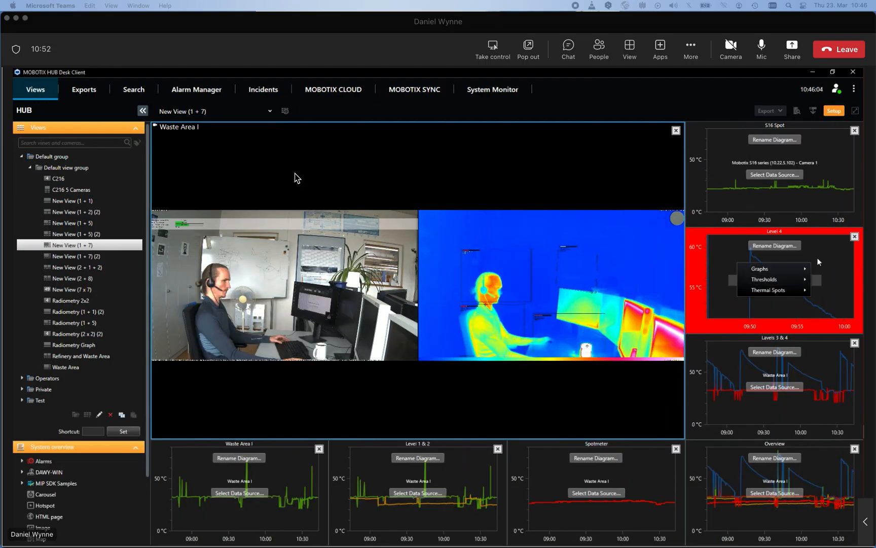
Untick Level 3 in the Level 4 graph's list of plotted levels.
click(774, 268)
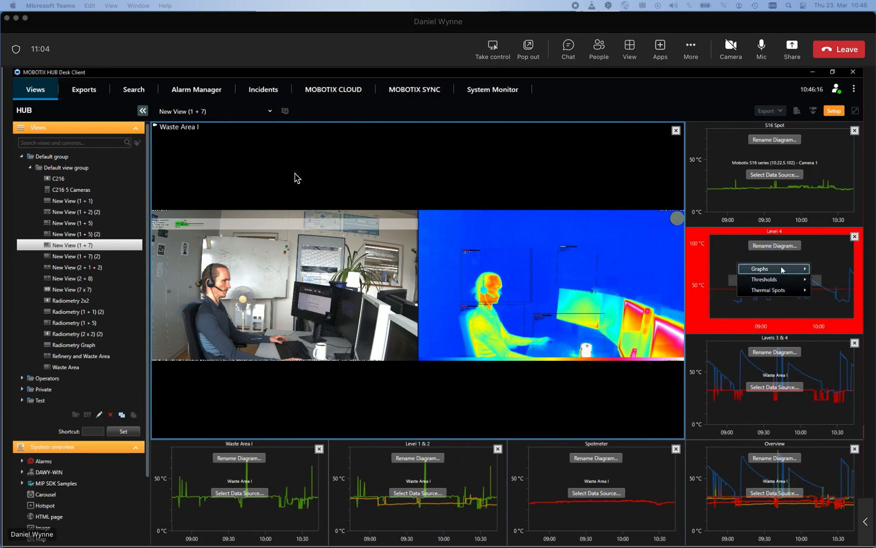
click(759, 268)
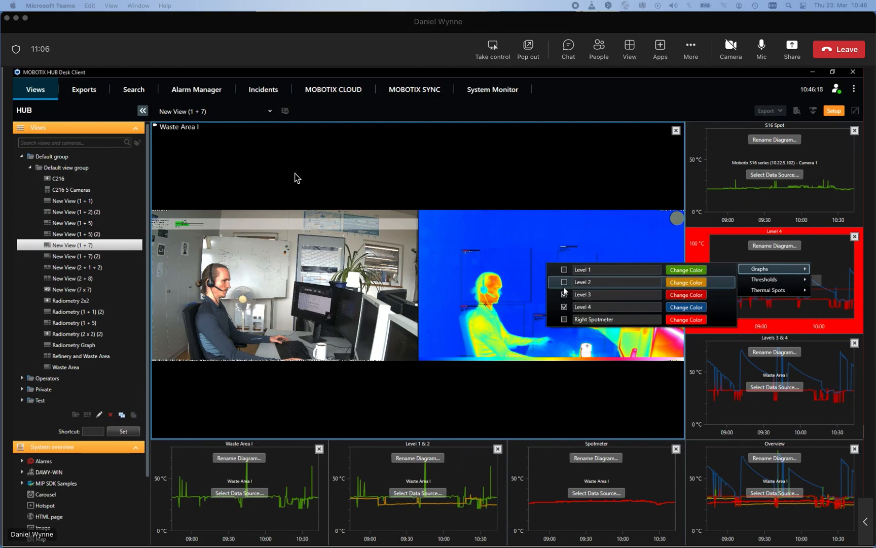
click(564, 294)
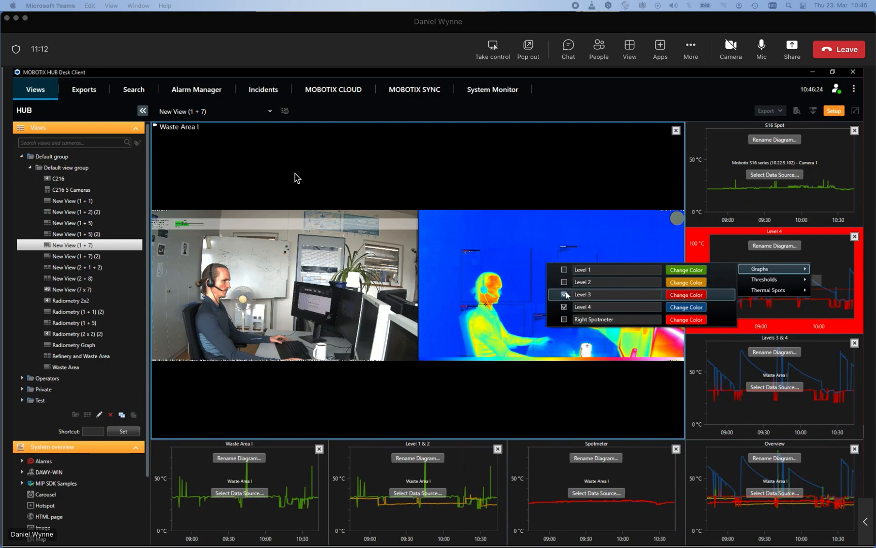
click(563, 294)
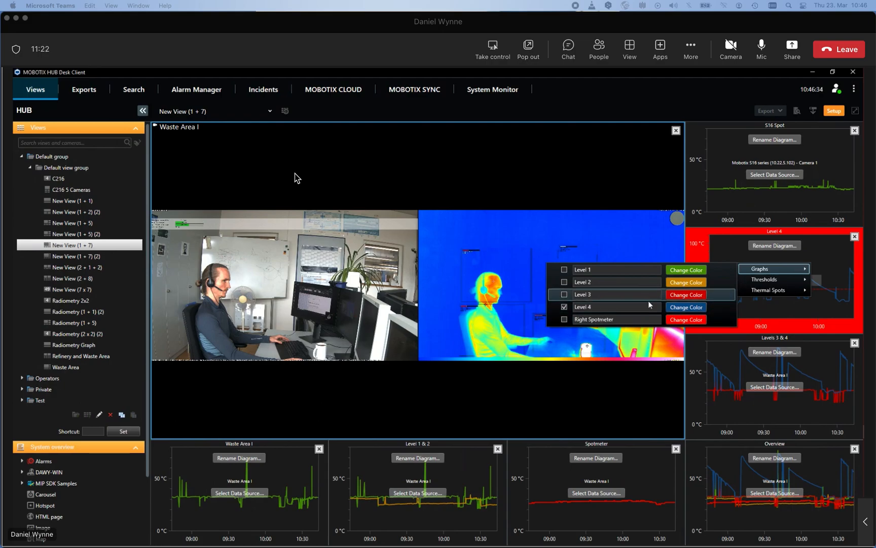
Change the Level 4 line colour to yellow.
click(685, 308)
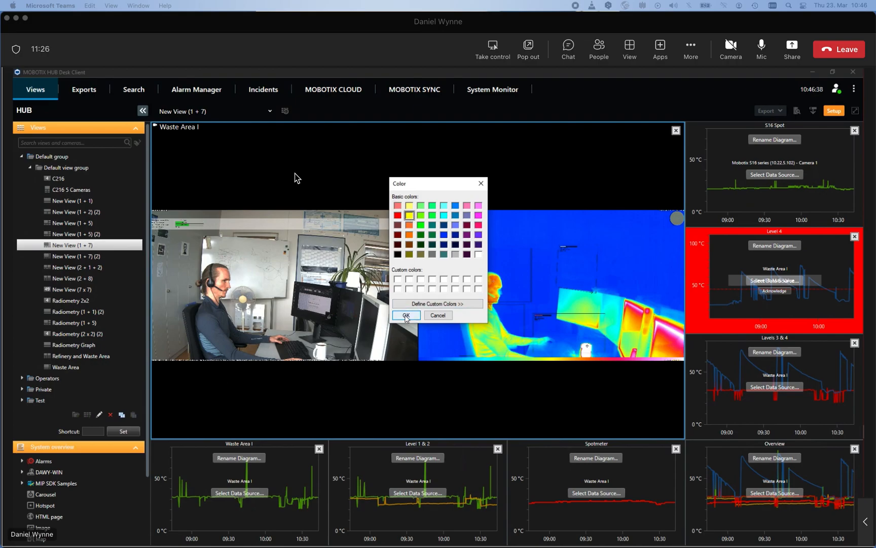
click(405, 315)
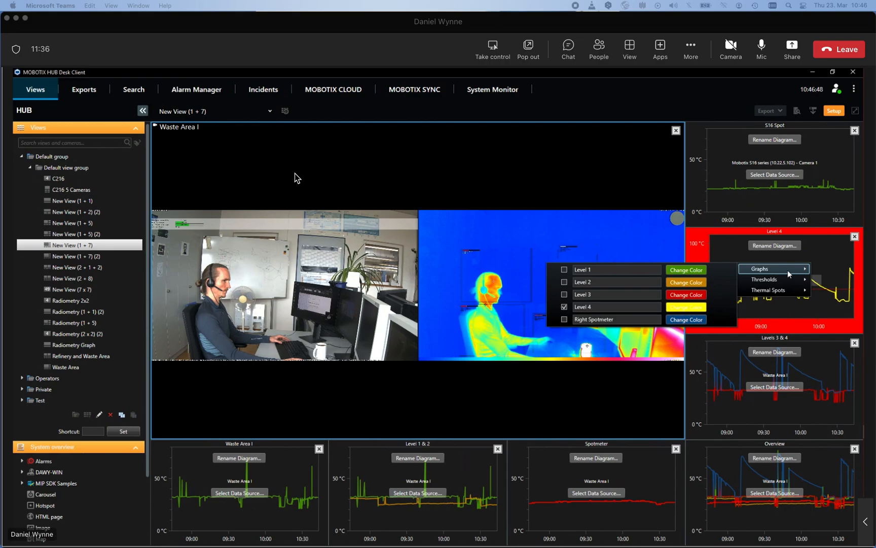
click(763, 278)
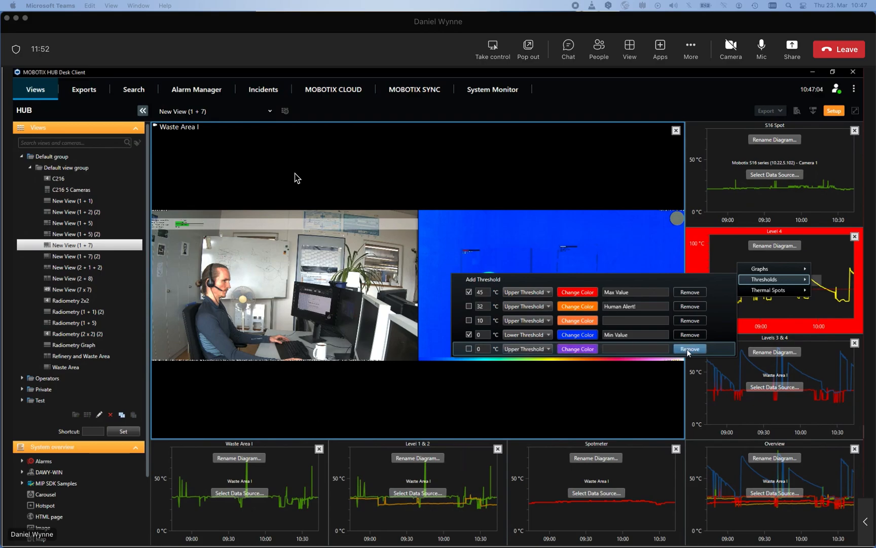
Remove the blank last threshold row from the Level 4 graph.
click(689, 348)
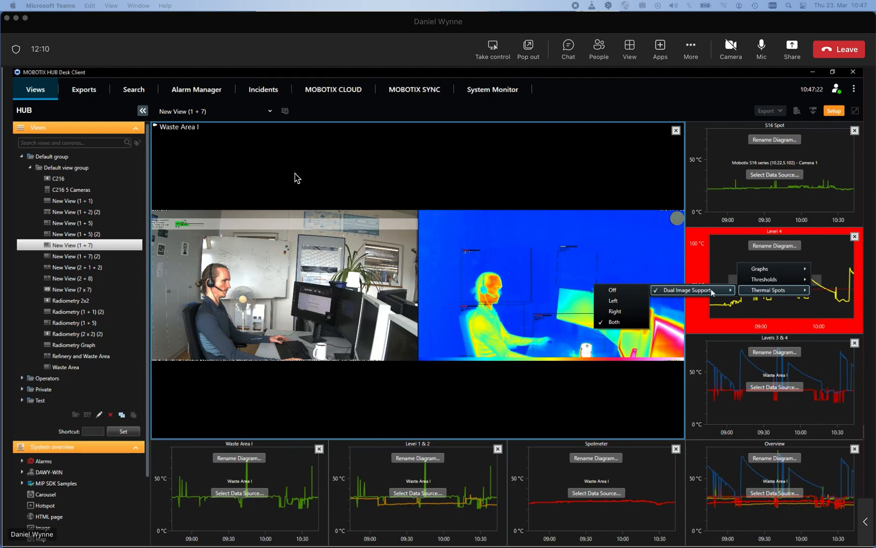
mouse_move(622, 311)
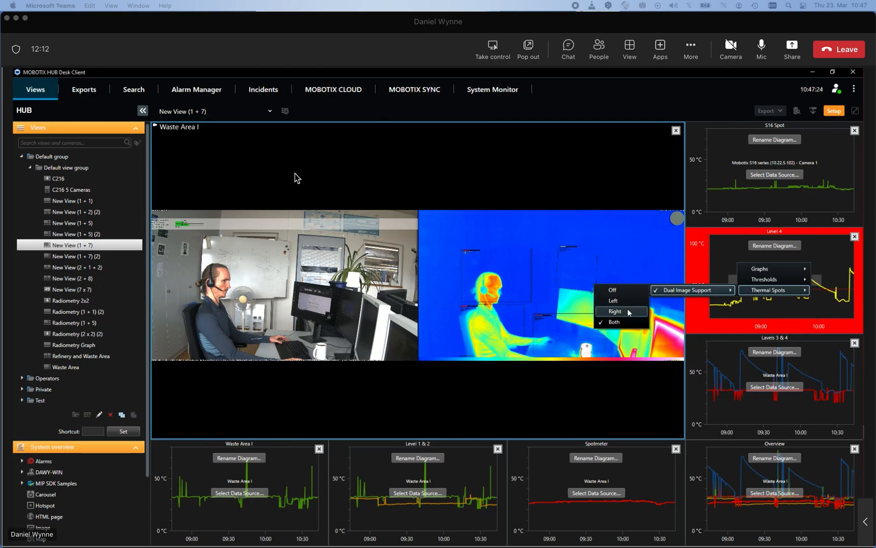
Try single-image thermal spot options and leave Dual Image Support set to Both.
click(613, 300)
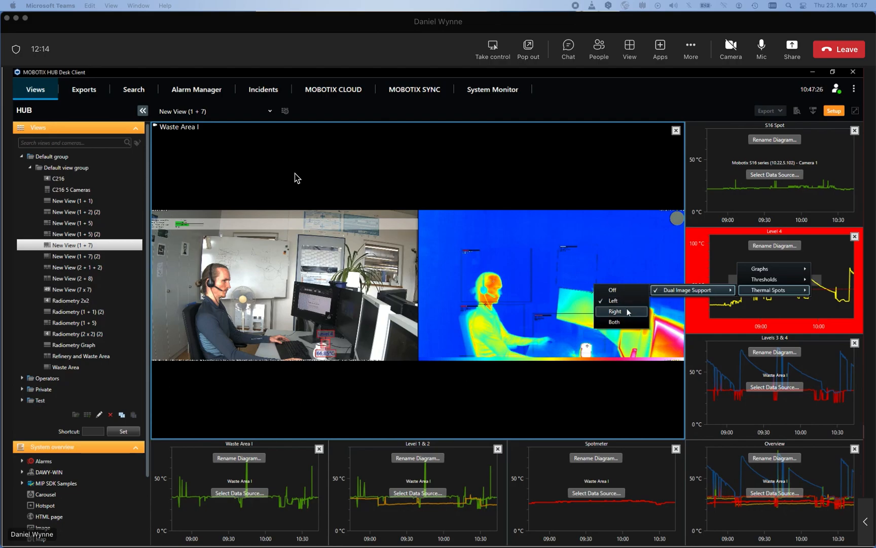
click(613, 321)
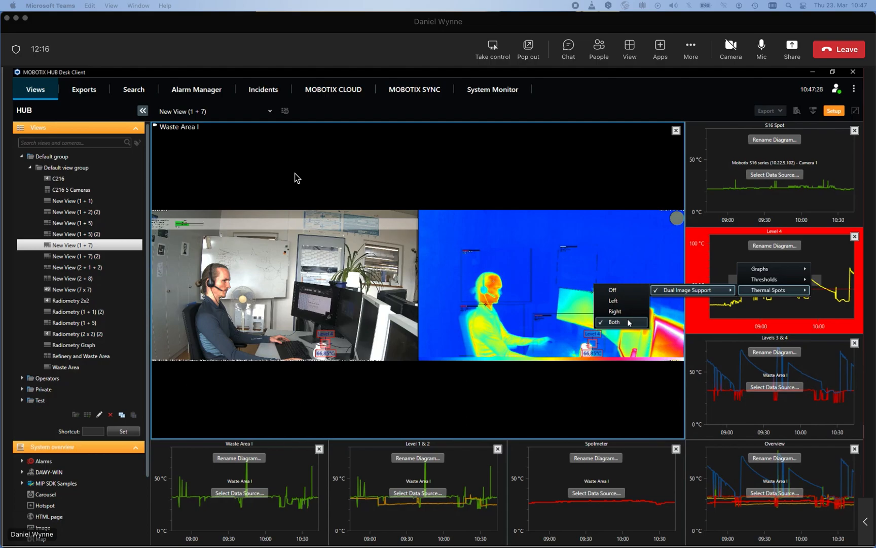
mouse_move(615, 311)
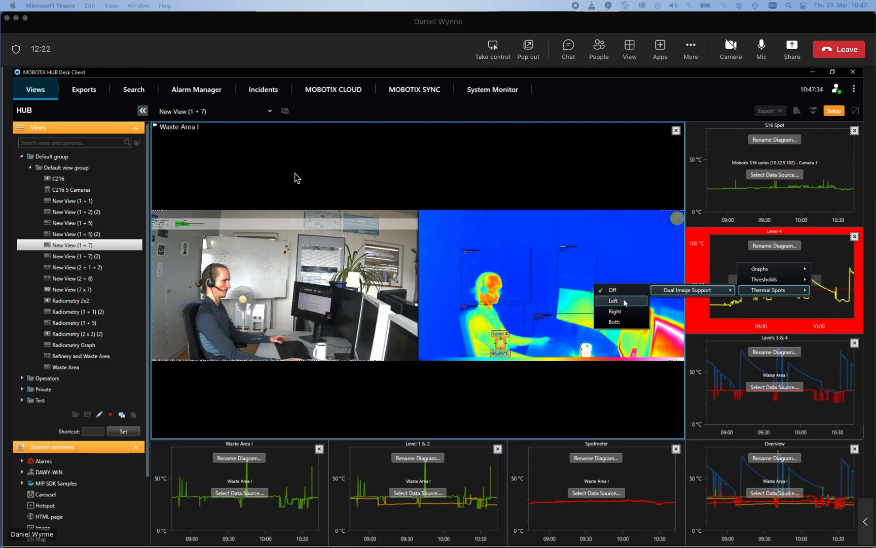
click(614, 321)
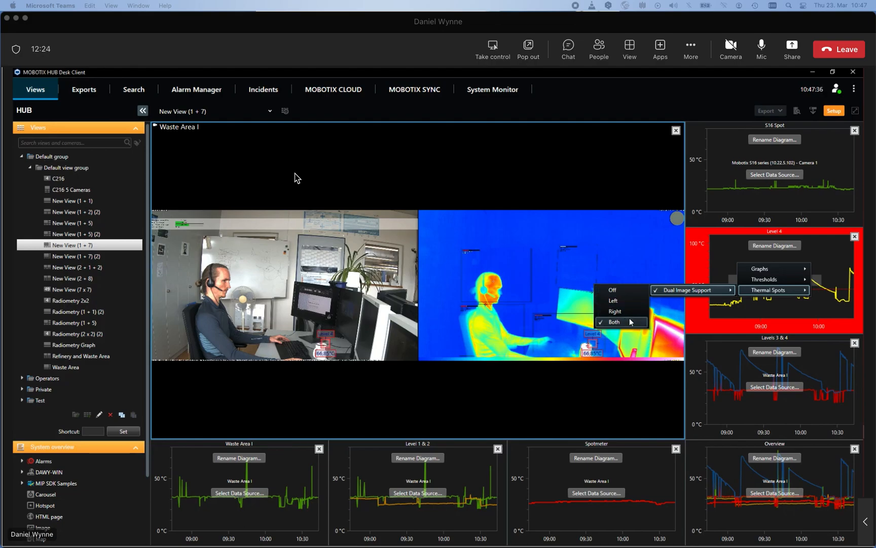
click(613, 321)
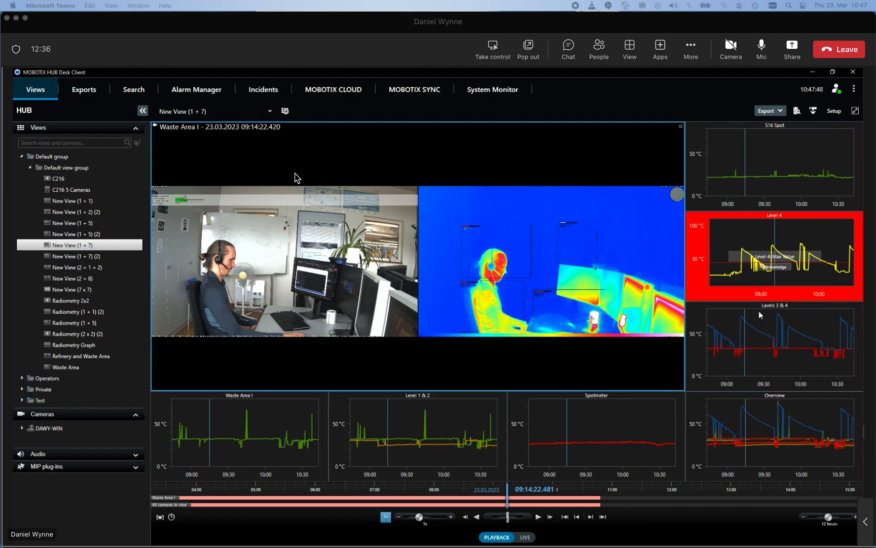
mouse_move(741, 285)
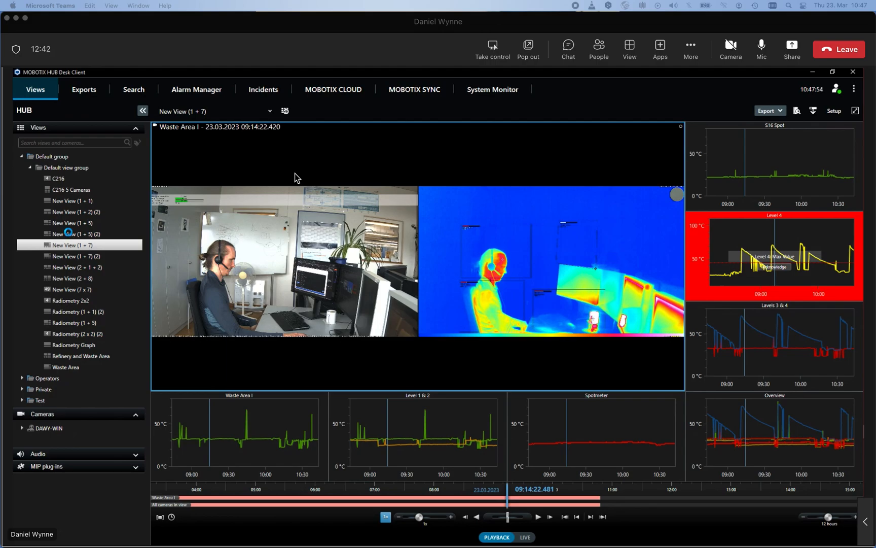
Switch to live mode and open New View (1 + 5) (2), (1 + 5) and (1 + 2) (2) in turn.
click(74, 233)
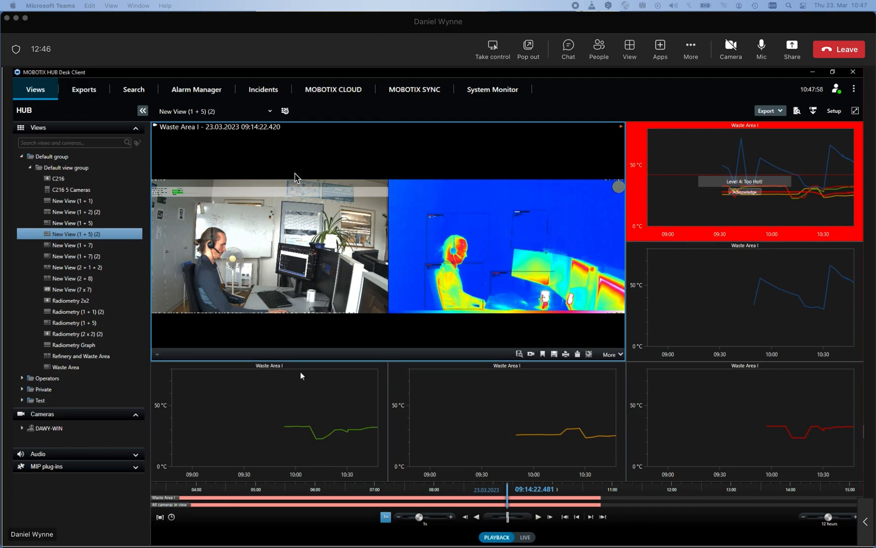
click(523, 537)
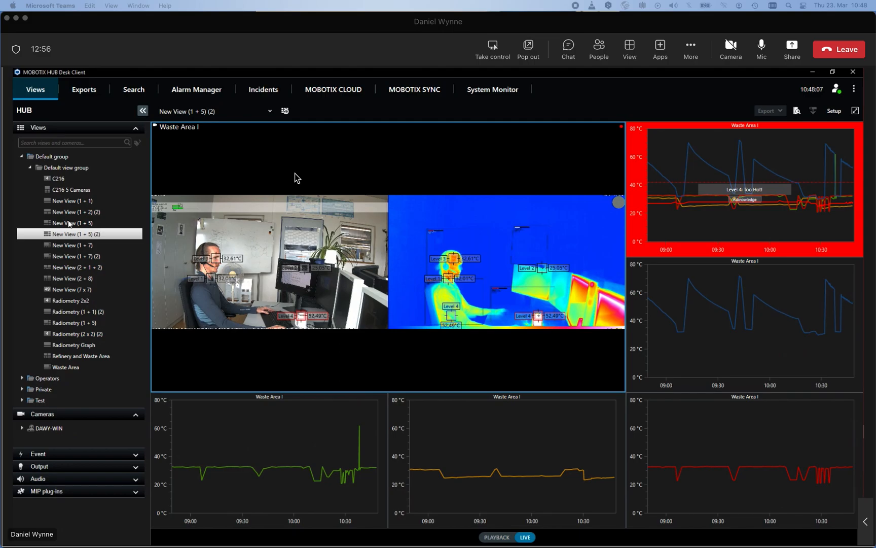
click(72, 222)
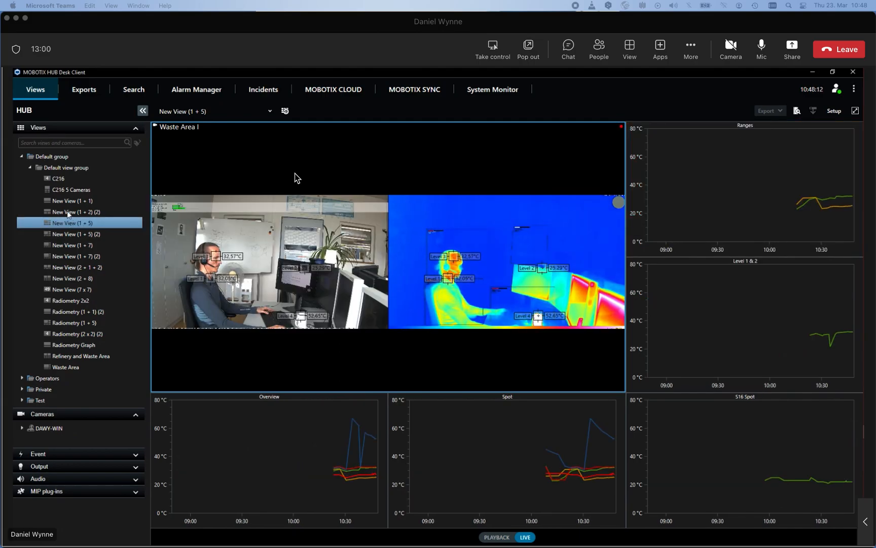
click(73, 211)
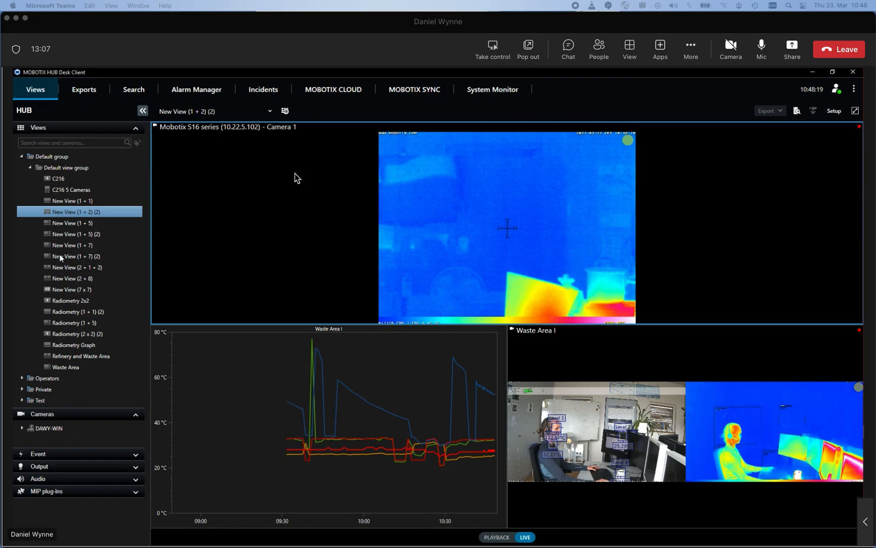
Browse the (1 + 7) (2), (2 + 1 + 2), (2 + 8), Radiometry 2x2 and Radiometry (1 + 1) (2) views.
click(73, 256)
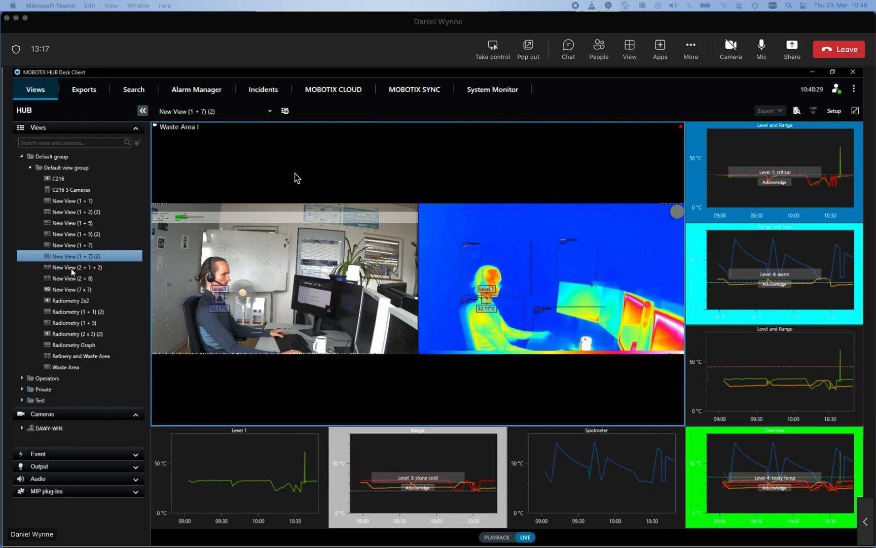
click(72, 267)
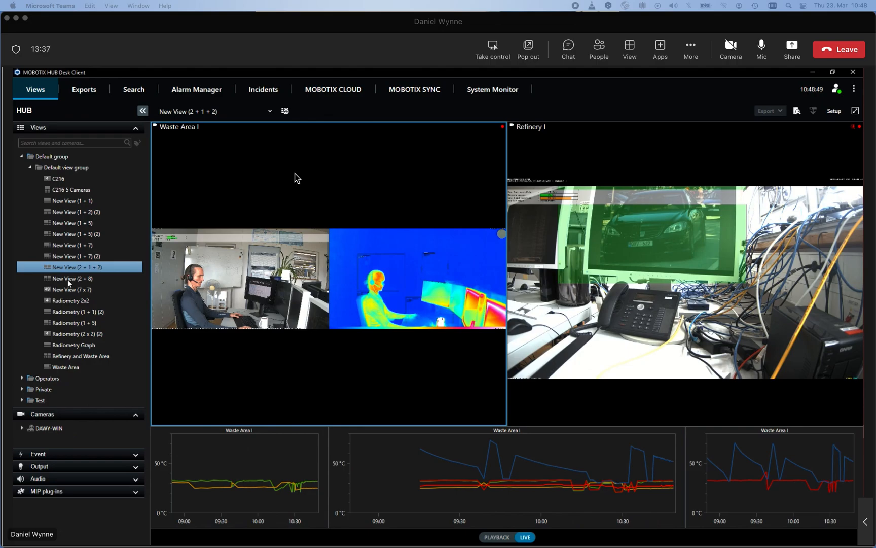
click(71, 278)
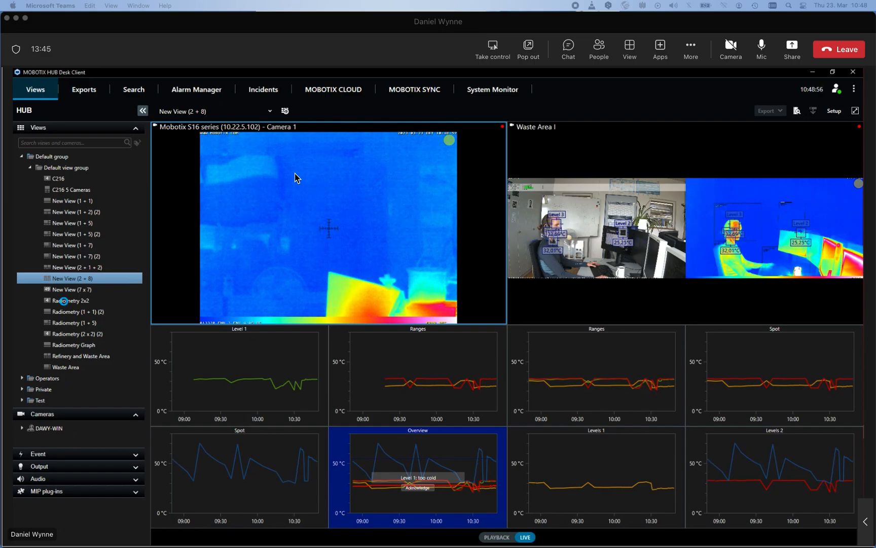
click(69, 300)
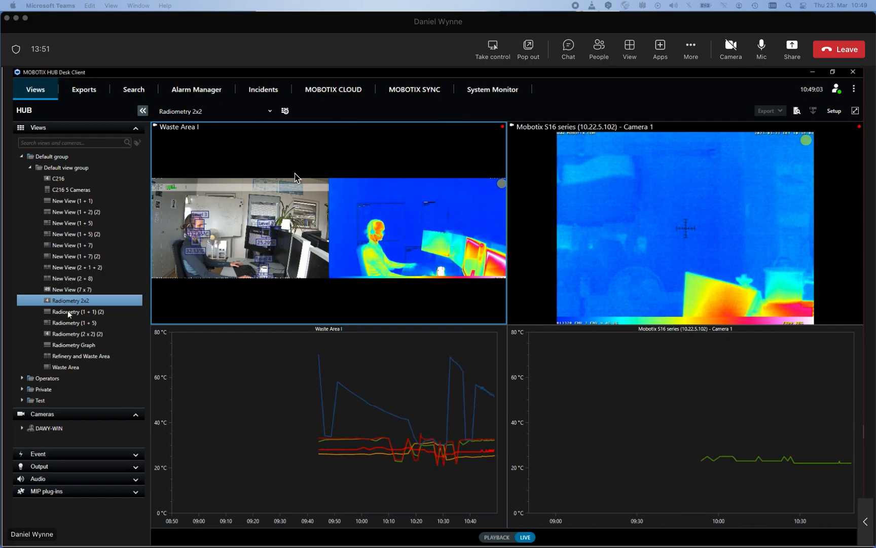
click(74, 312)
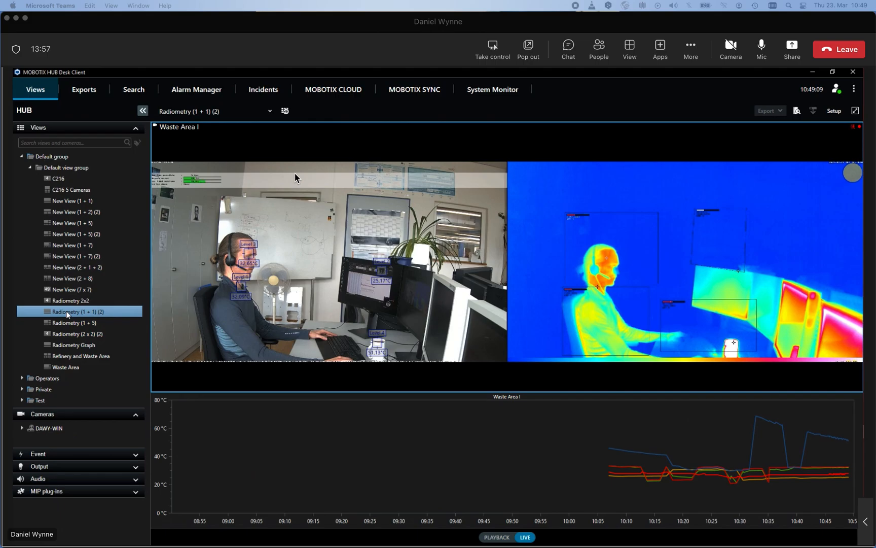
mouse_move(452, 448)
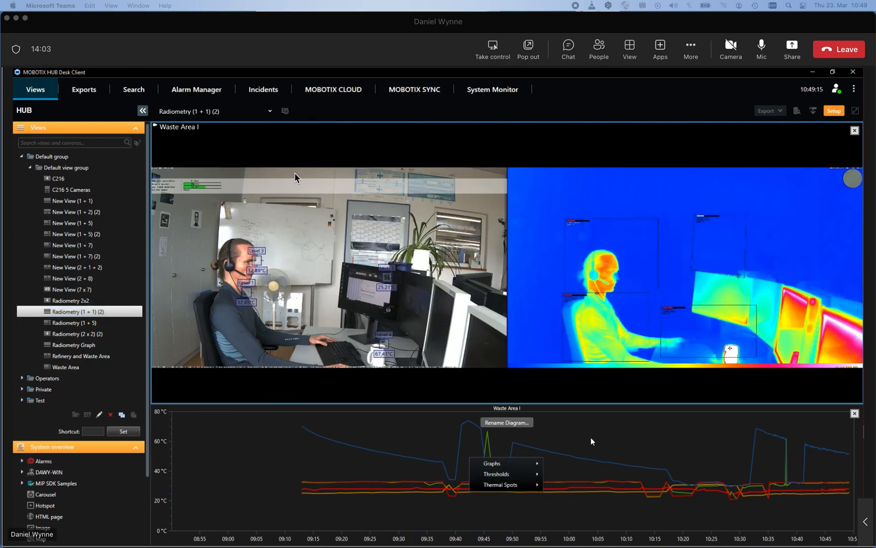
Check the thermal spot dual image setting on the Radiometry graph and enter Setup.
click(501, 485)
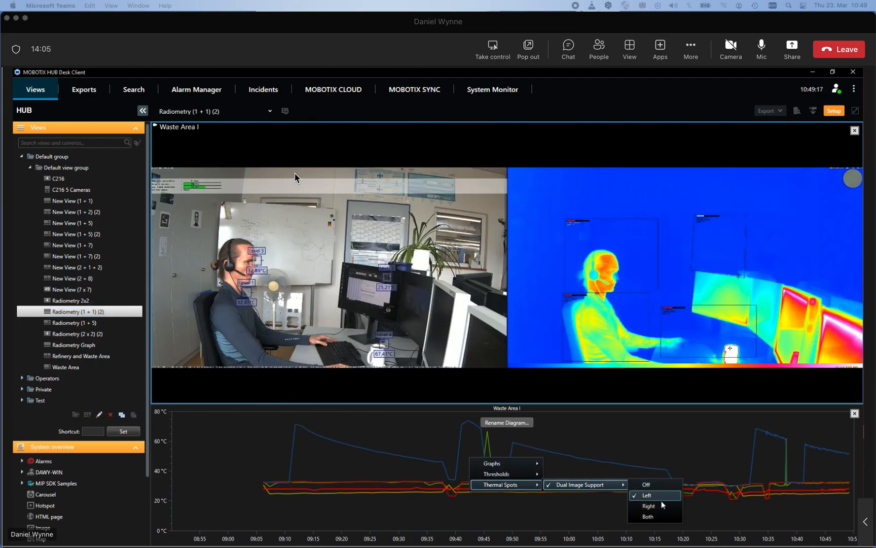
click(647, 505)
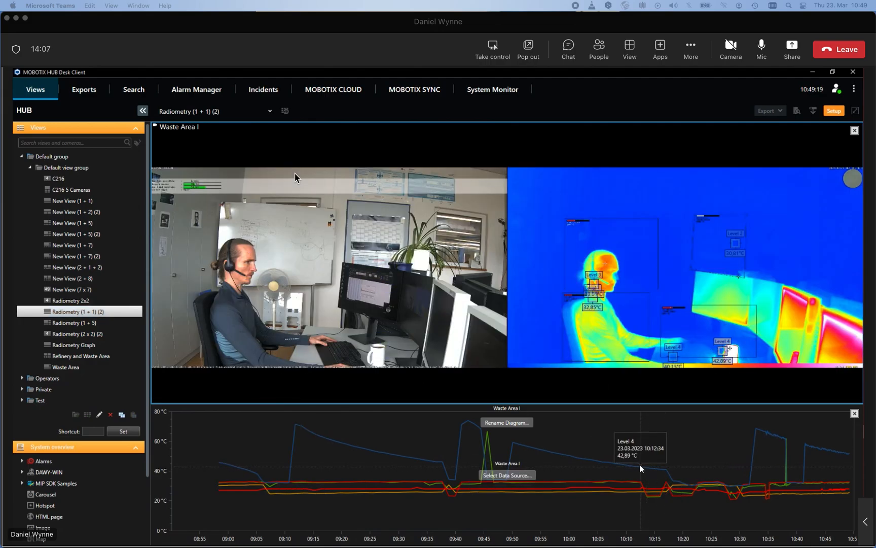
mouse_move(757, 433)
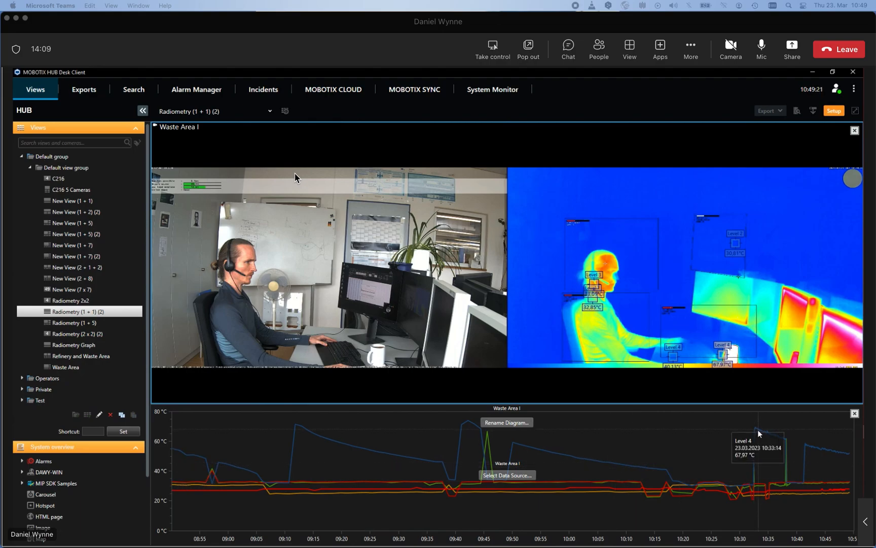
mouse_move(832, 209)
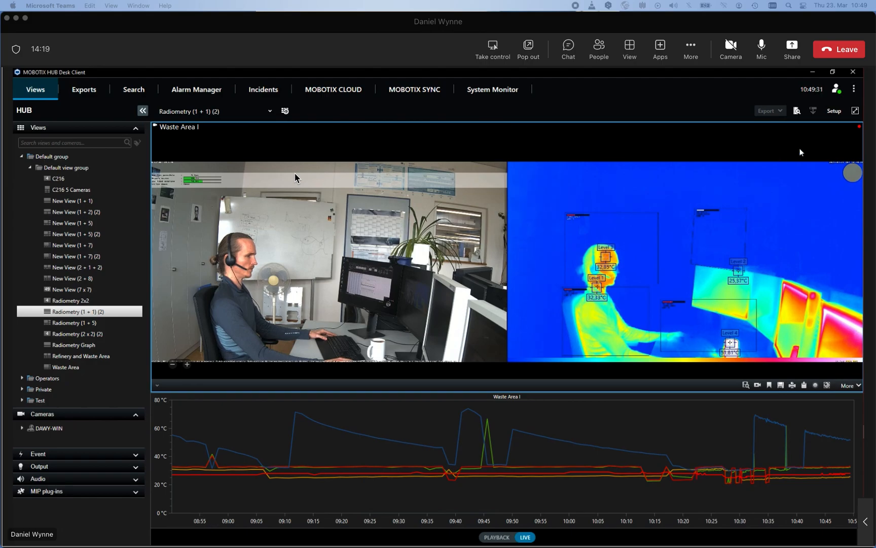
click(833, 111)
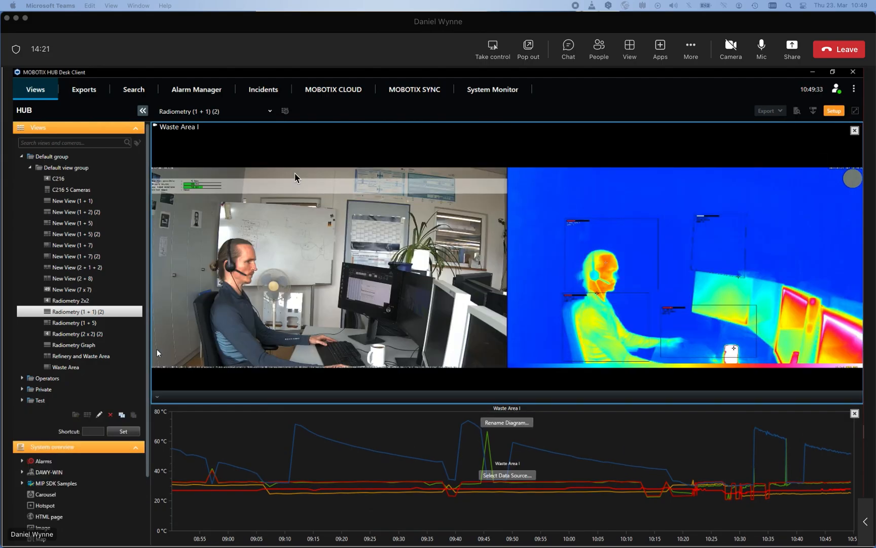
Create a new view in the Default group using the 4:3 1 + 5 layout.
click(72, 167)
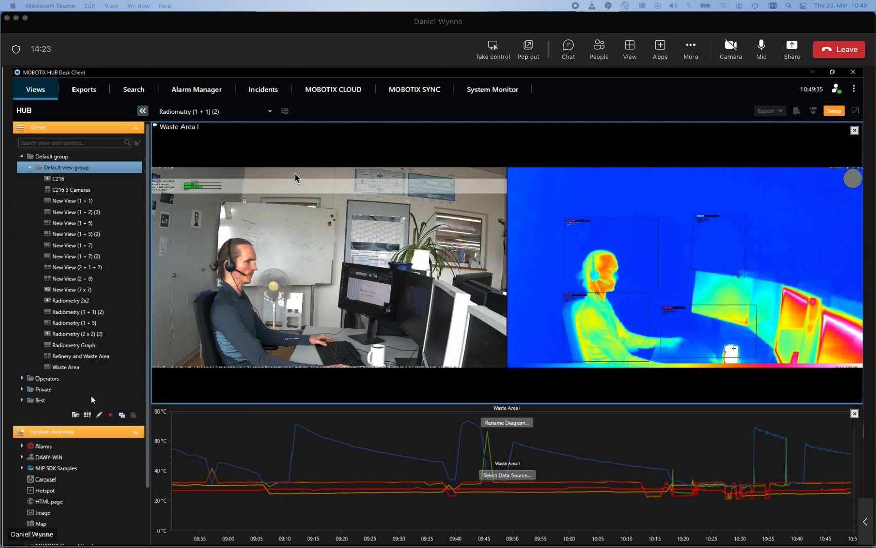
mouse_move(86, 415)
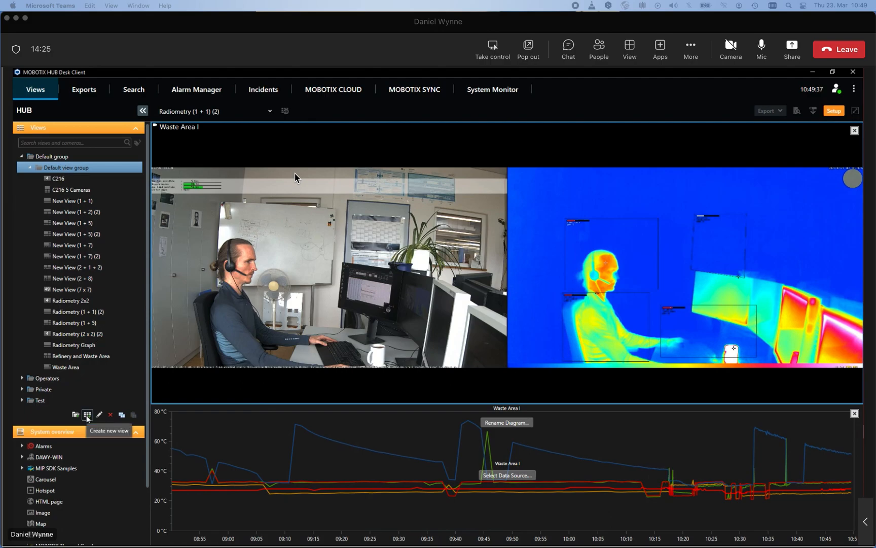
click(86, 414)
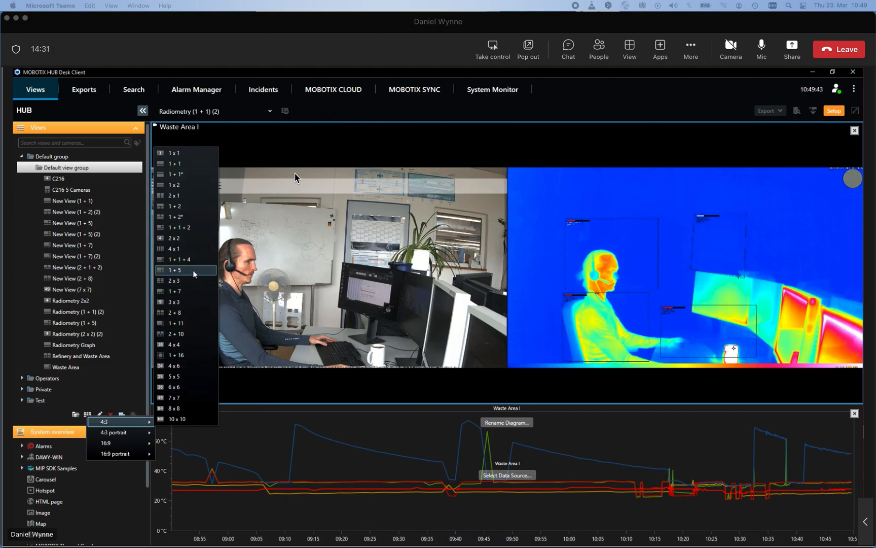
click(176, 269)
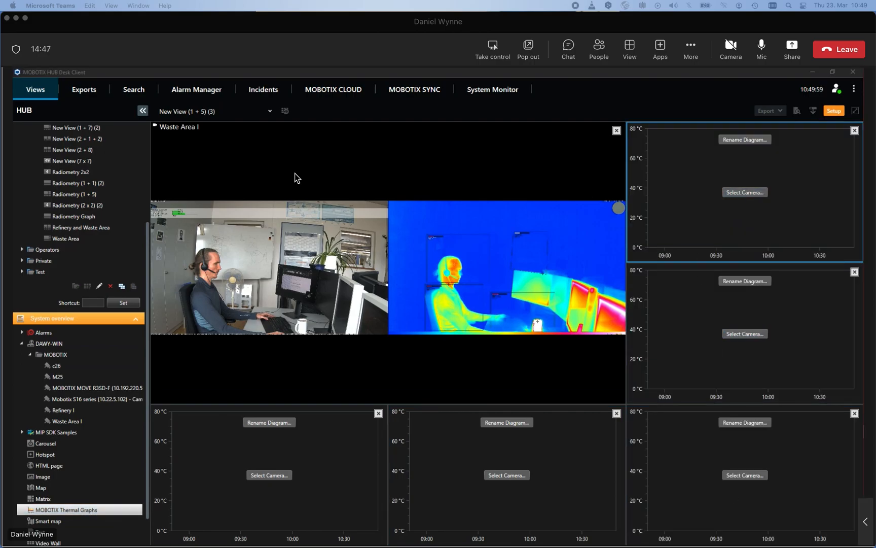
Set Waste Area I as the data source for the graph tiles via the Item Picker.
click(744, 192)
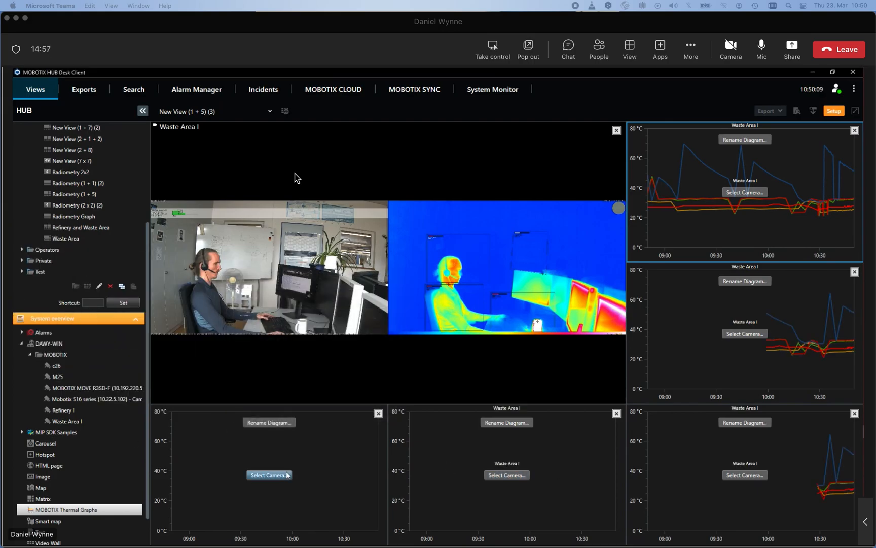
click(270, 474)
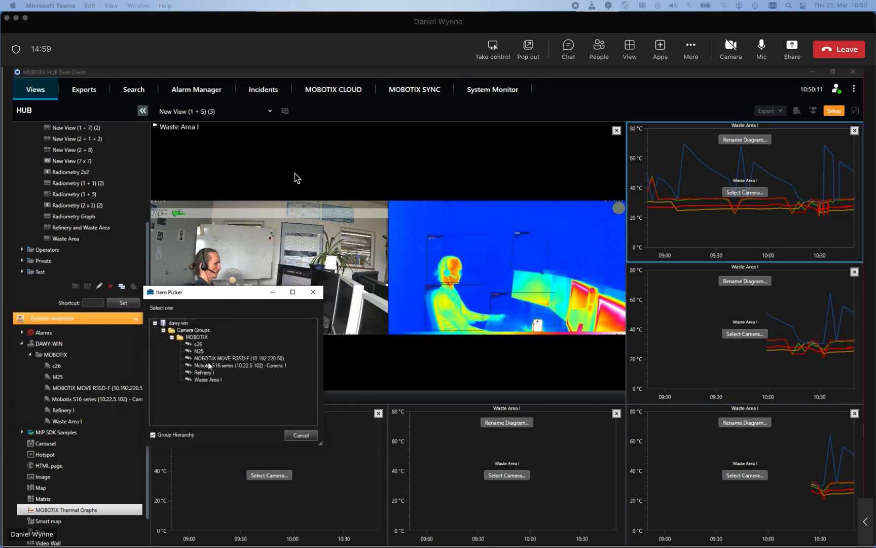
click(300, 435)
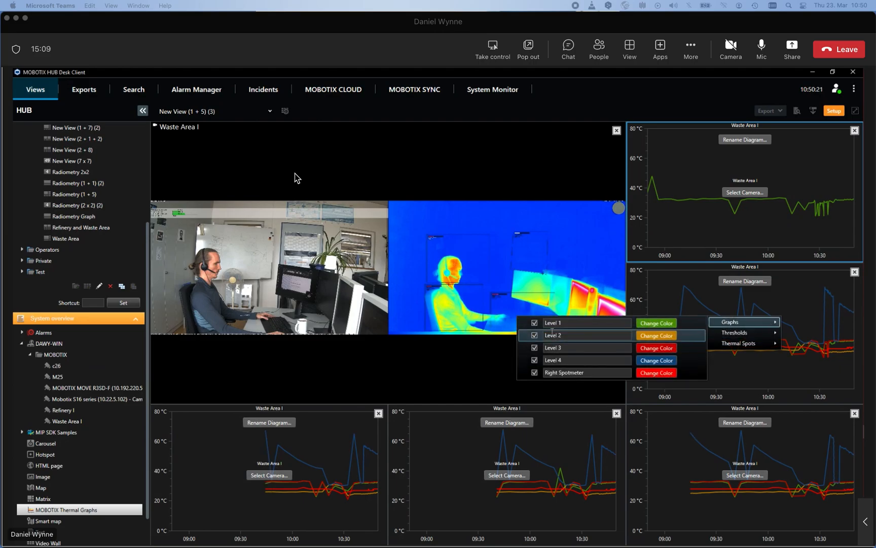
Hide unwanted level curves in the second and bottom-middle graphs so each plots its own levels.
click(535, 359)
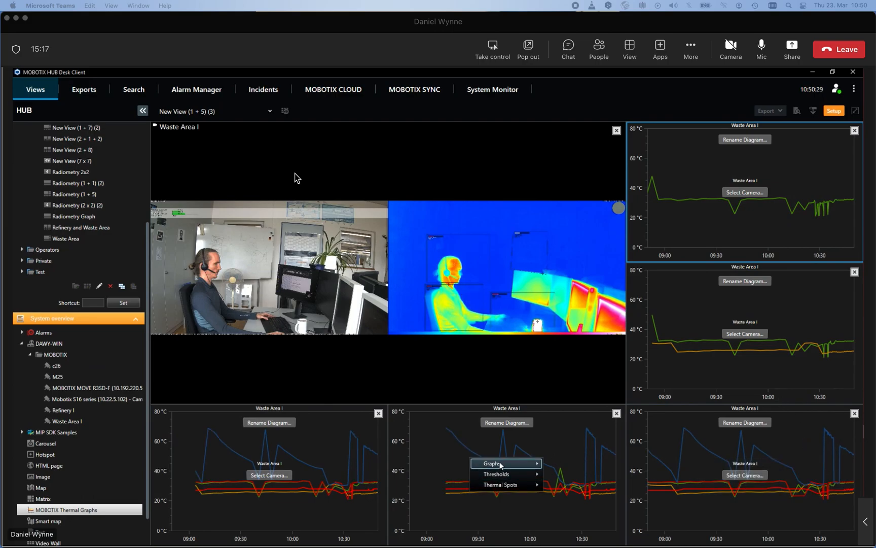
click(492, 462)
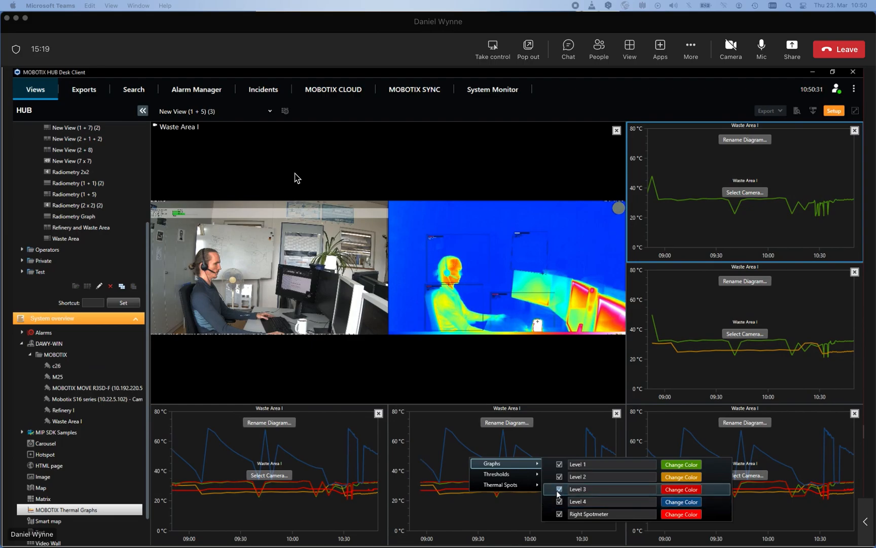
click(557, 488)
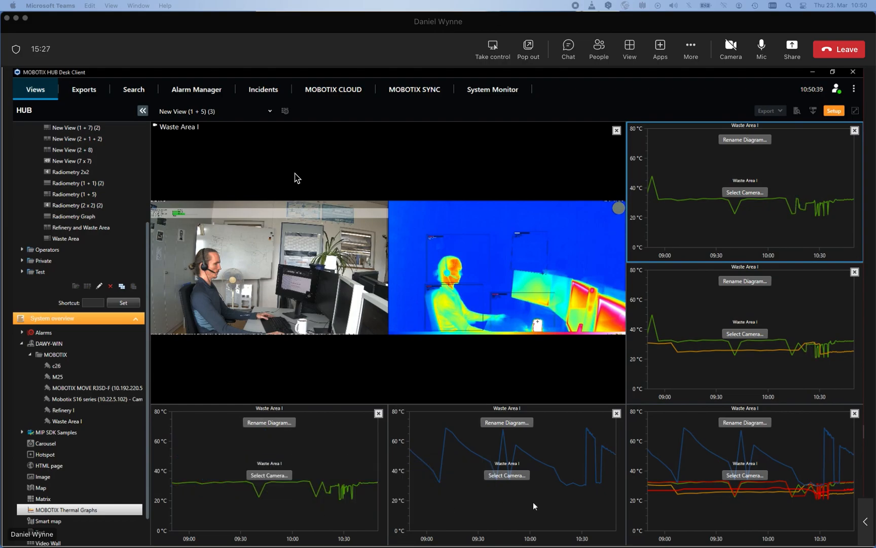
Name the last graph Overview and give it a Level 4 threshold.
click(744, 421)
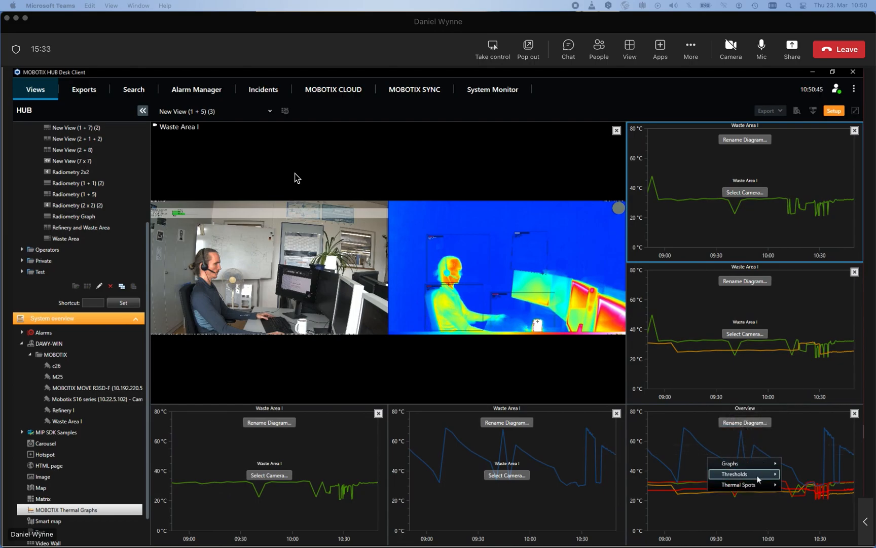
click(734, 473)
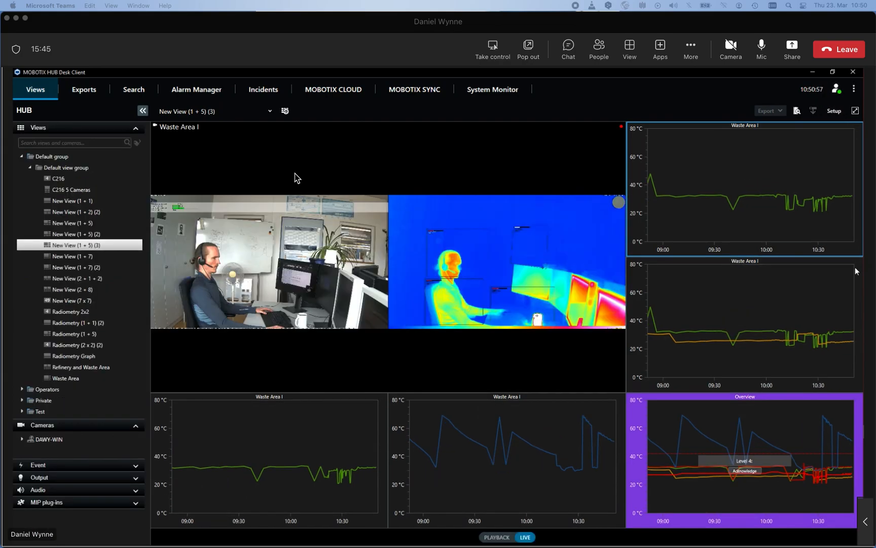
Enable the legend on the Overview graph, listing Level 1–4 and Right Spotmeter.
right_click(744, 458)
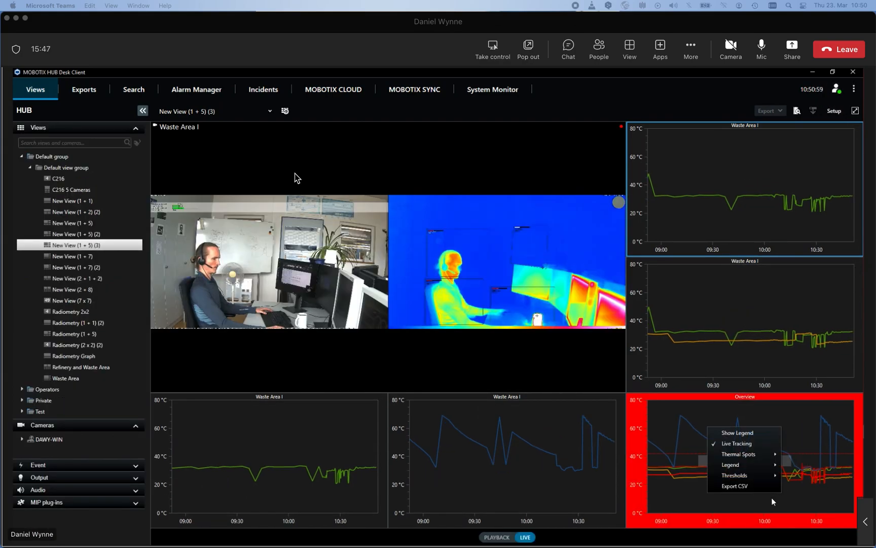
mouse_move(731, 465)
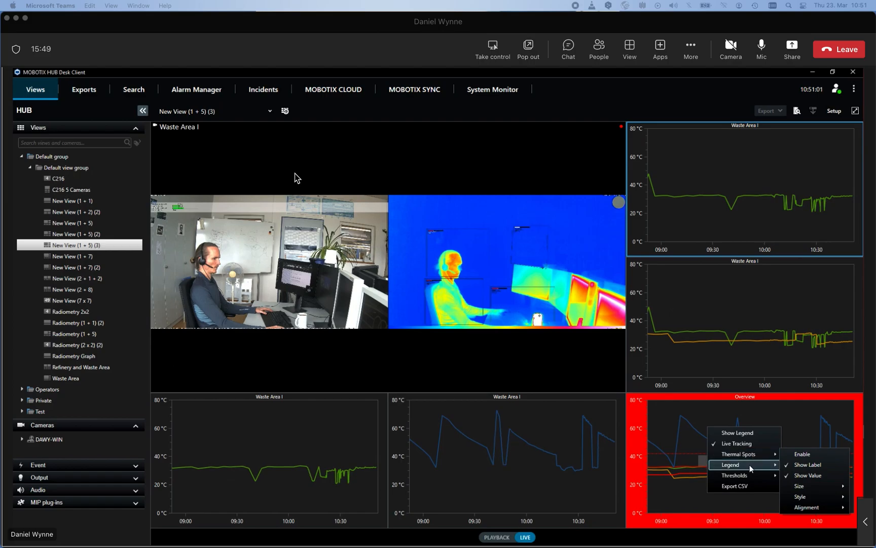
click(736, 432)
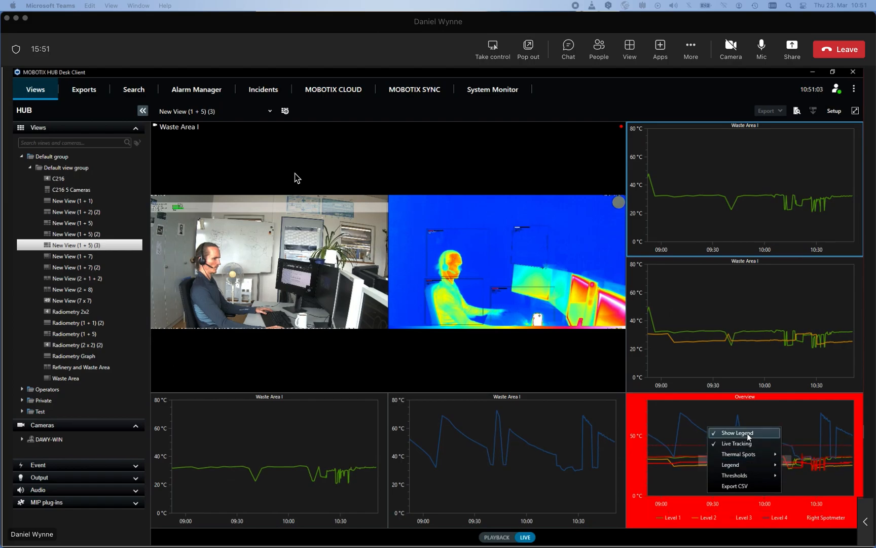
mouse_move(828, 484)
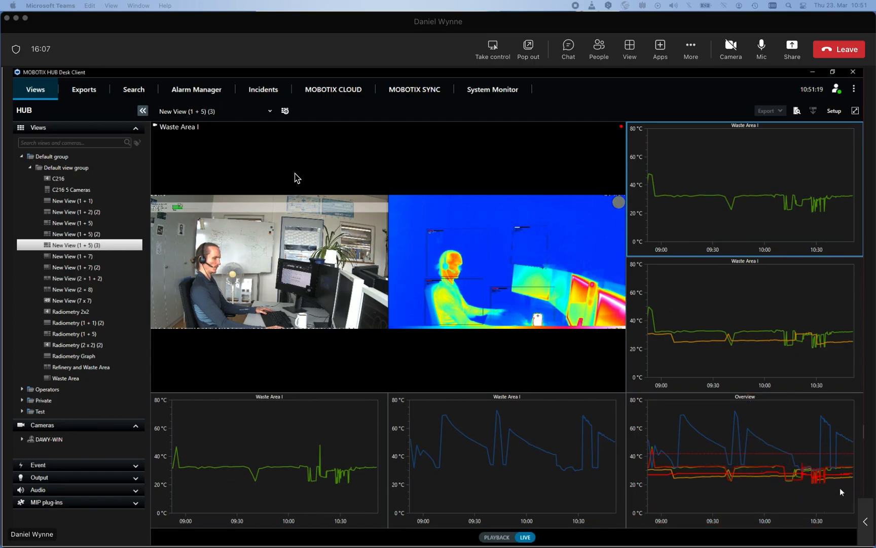
mouse_move(776, 436)
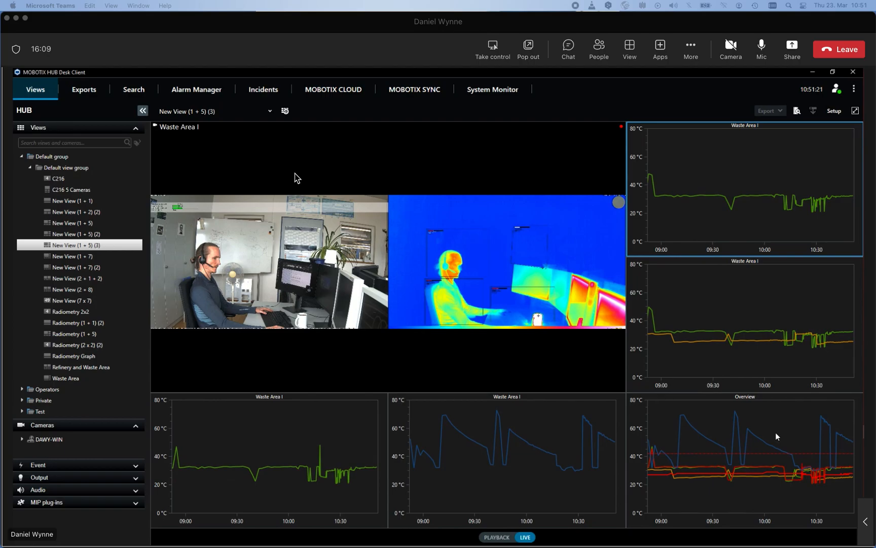
Review the MOBOTIX Thermal Graphs defaults, toggling Fahrenheit back to Celsius with 0–80 °C and 120 minutes.
click(833, 111)
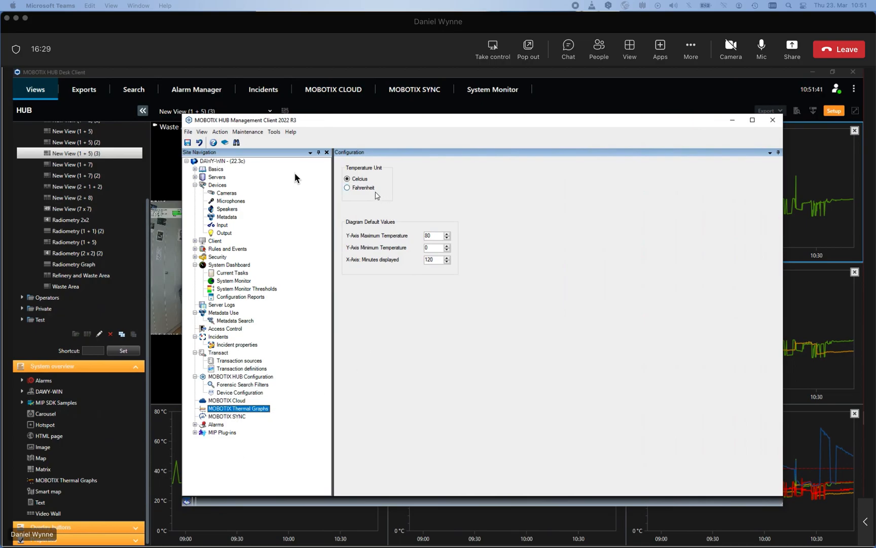
click(347, 188)
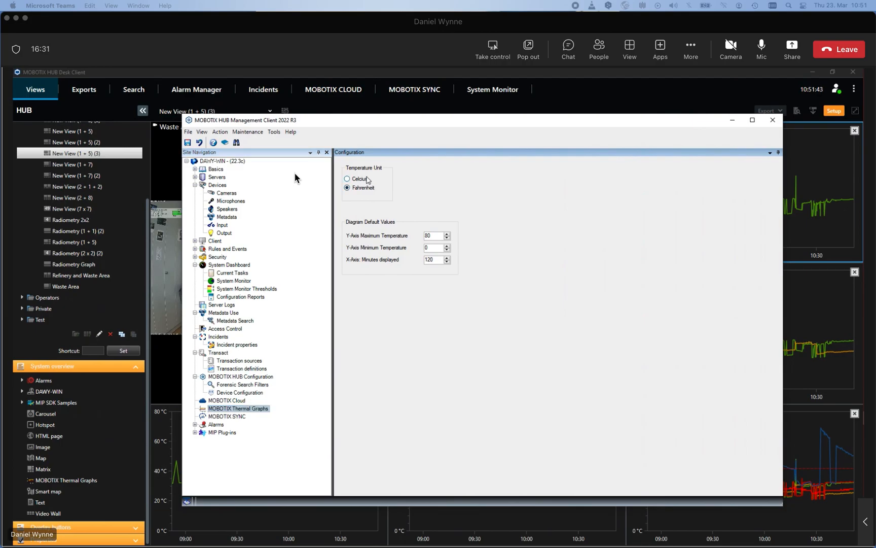
click(347, 178)
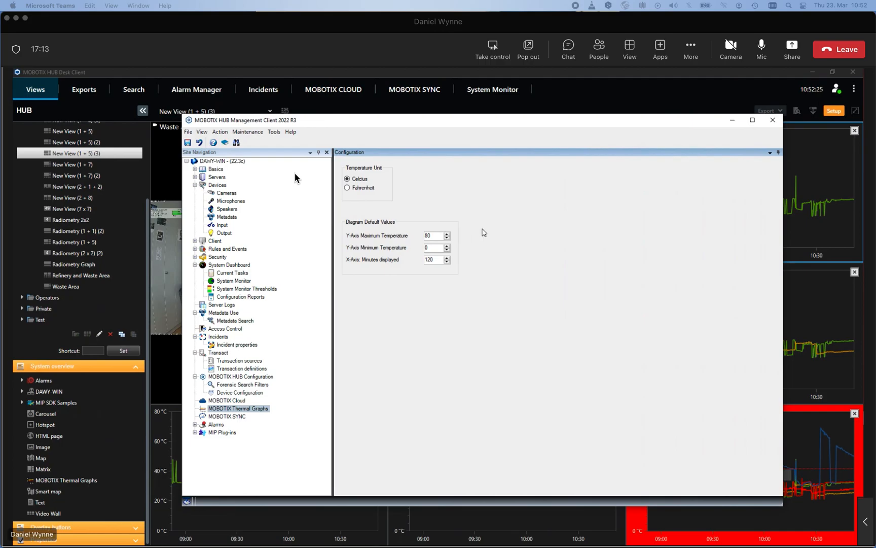
mouse_move(503, 201)
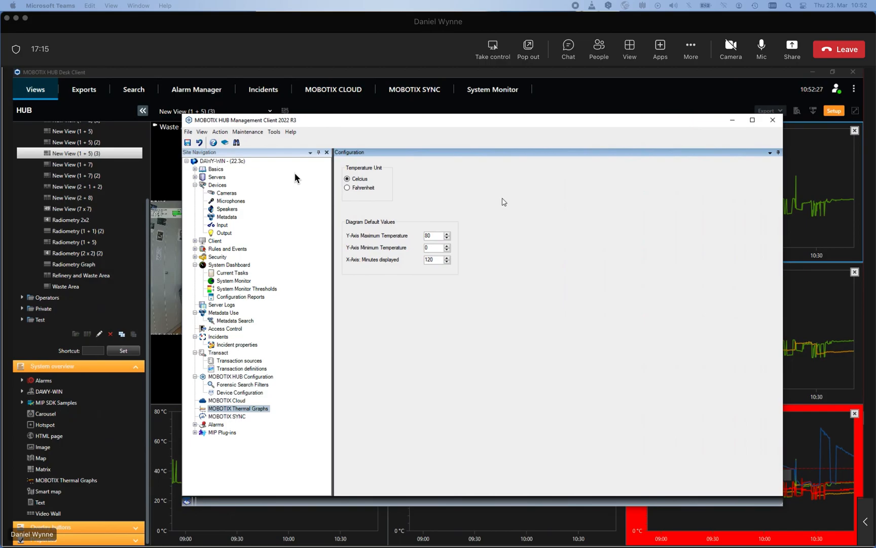
Return to the live 1+5 view and bring up the Overview graph's Thermal Spots options.
click(773, 120)
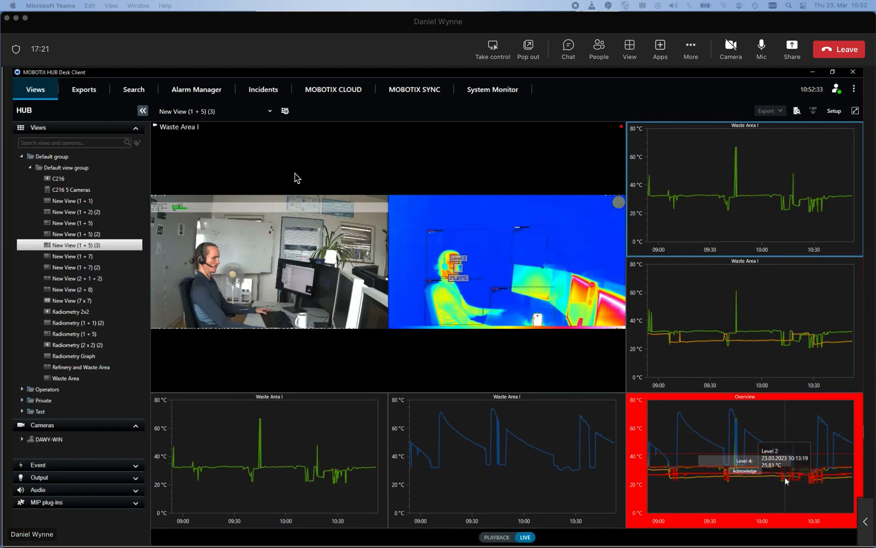
click(834, 110)
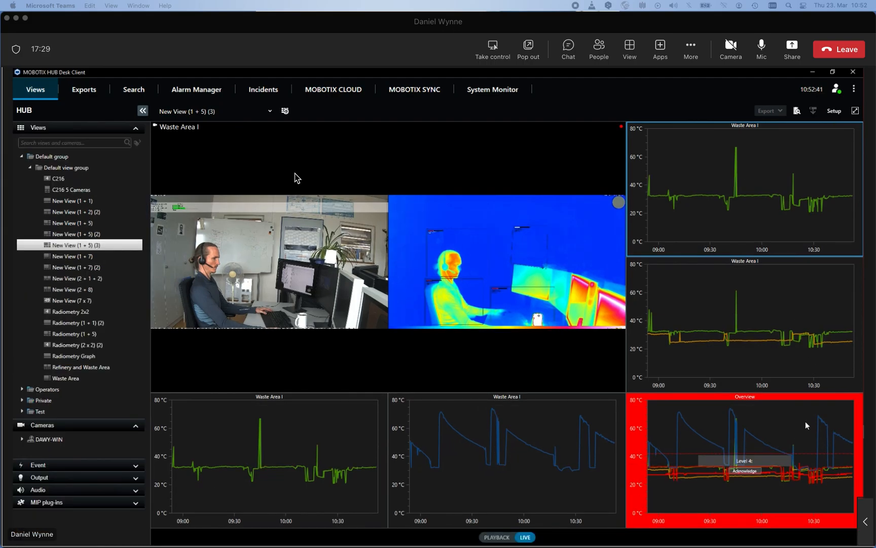
click(744, 453)
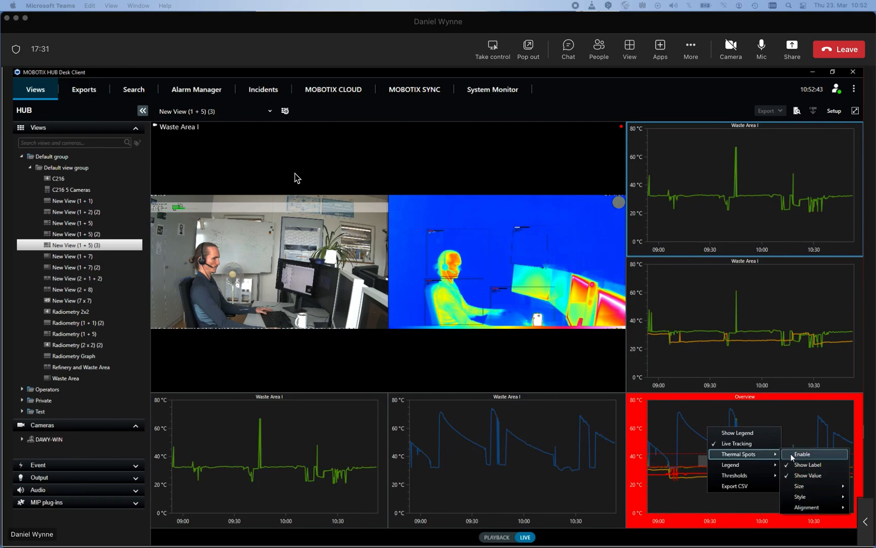